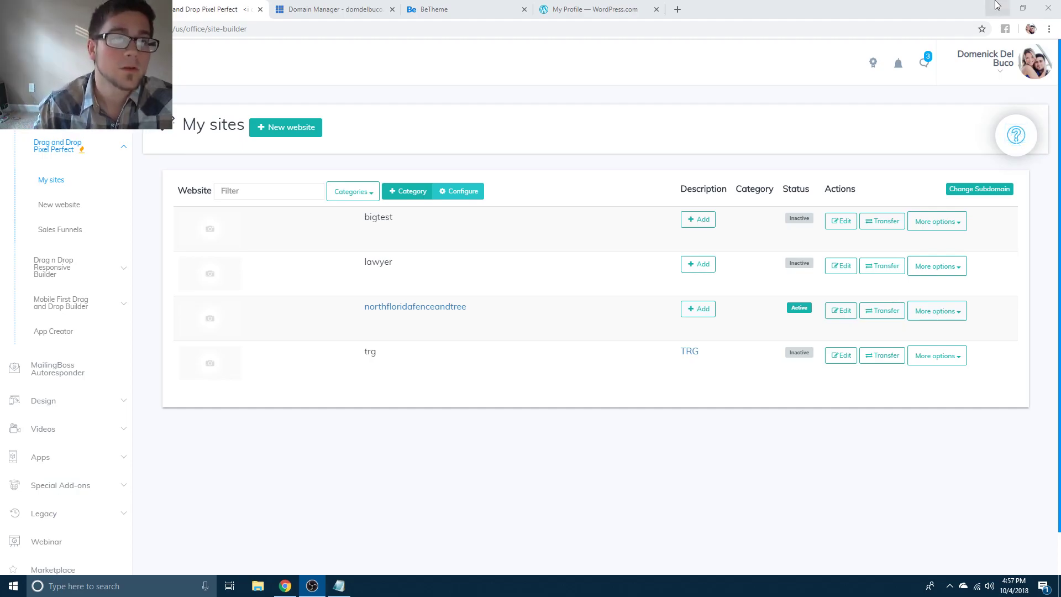
View the Happy Anniversary with WordPress.com notification from the profile's bell, then switch to the BeTheme gallery.
{"action": "left_click", "coordinate": [598, 9]}
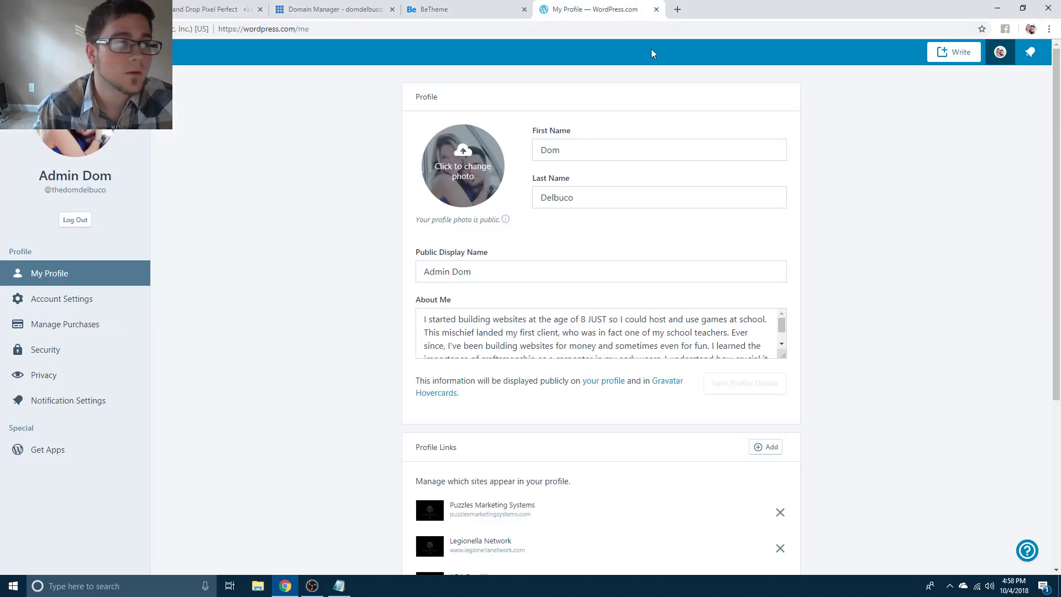
{"action": "mouse_move", "coordinate": [1030, 52]}
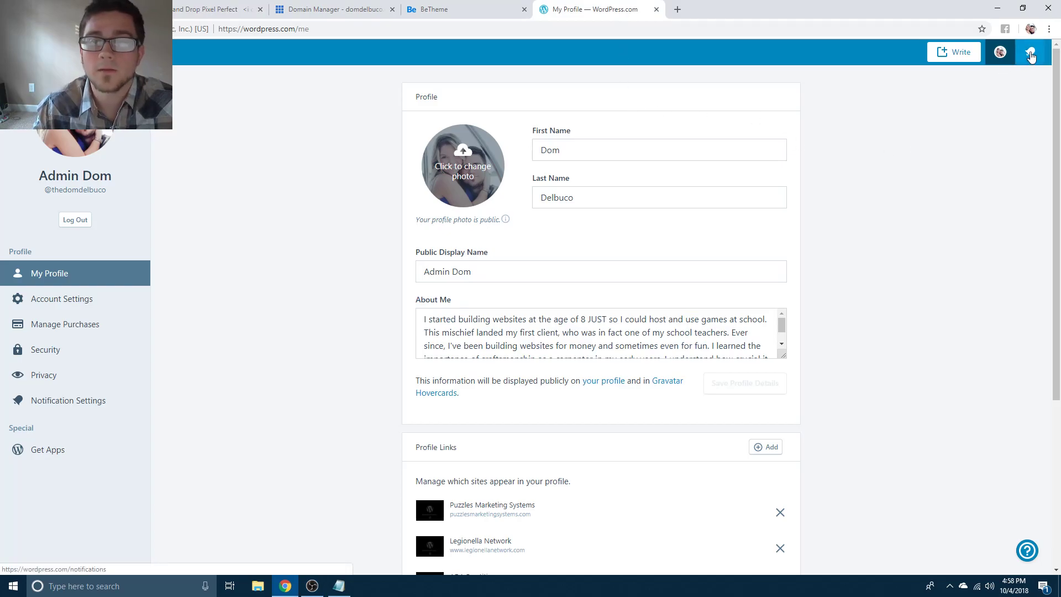
{"action": "left_click", "coordinate": [1030, 52]}
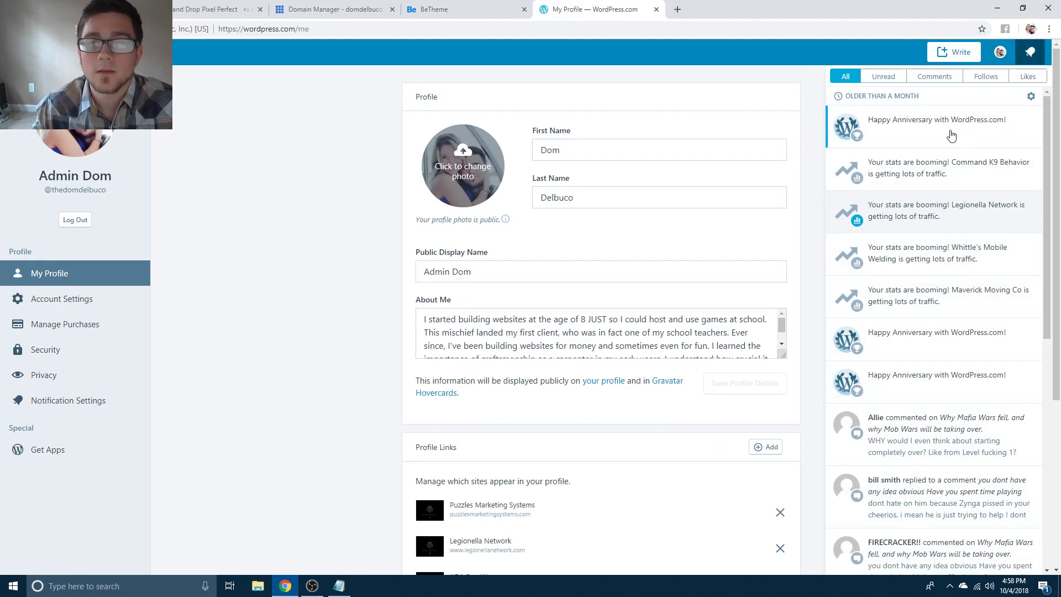
{"action": "left_click", "coordinate": [936, 126]}
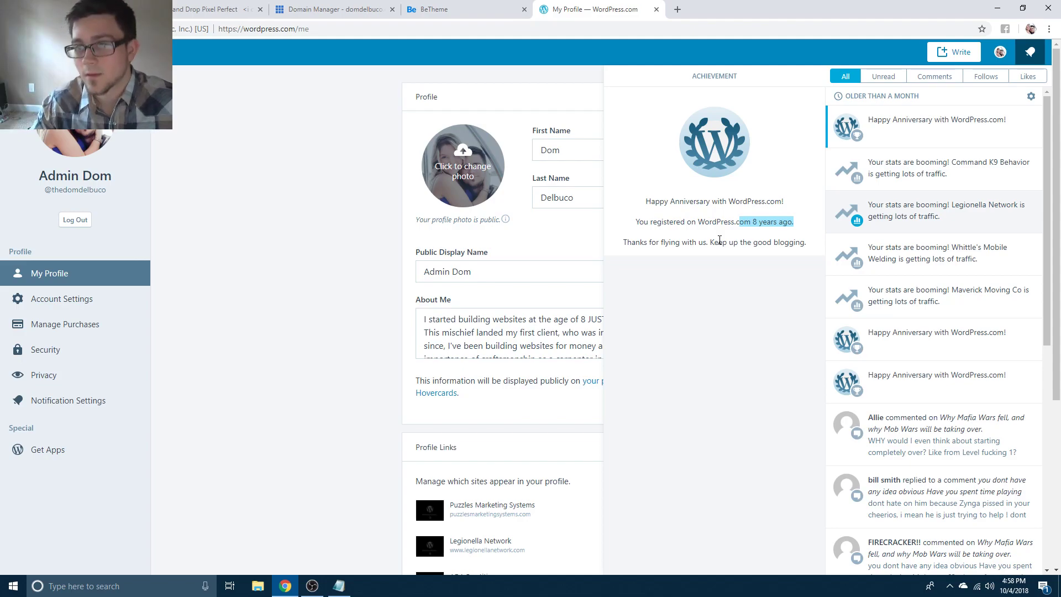
{"action": "mouse_move", "coordinate": [542, 5]}
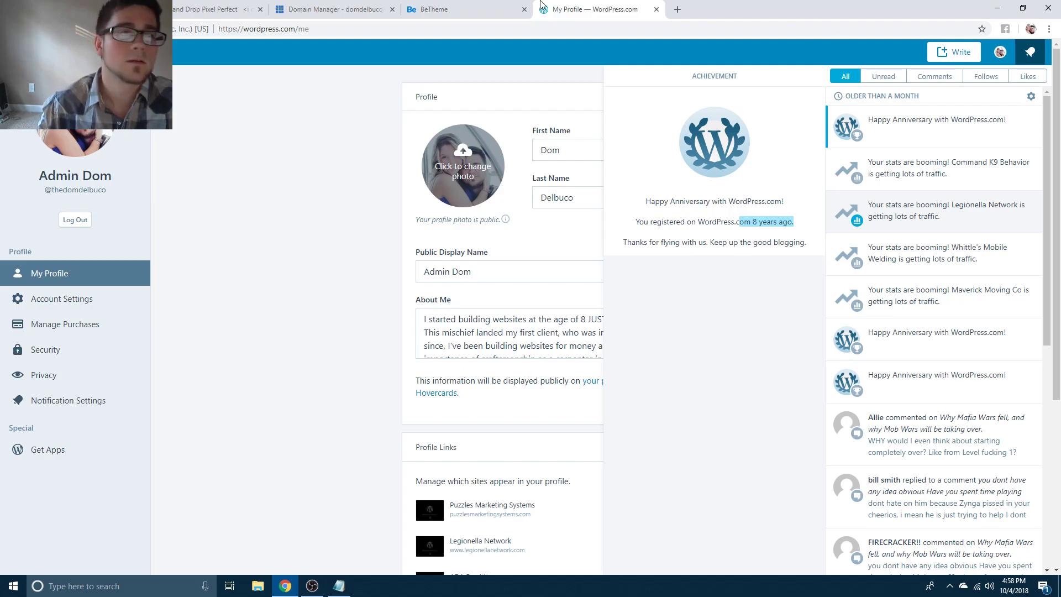
{"action": "left_click", "coordinate": [331, 9]}
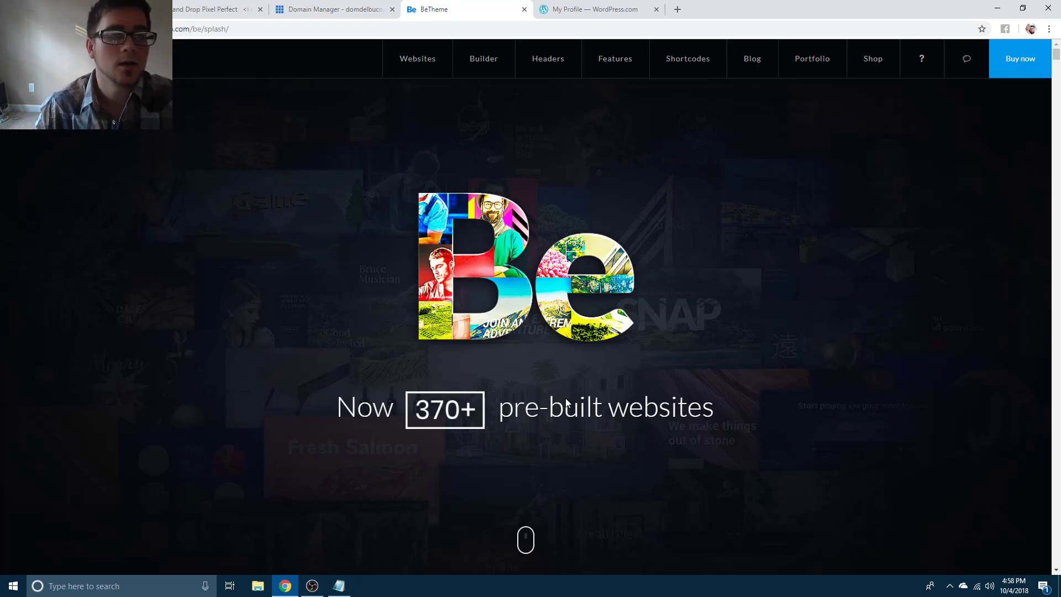
{"action": "mouse_move", "coordinate": [558, 341]}
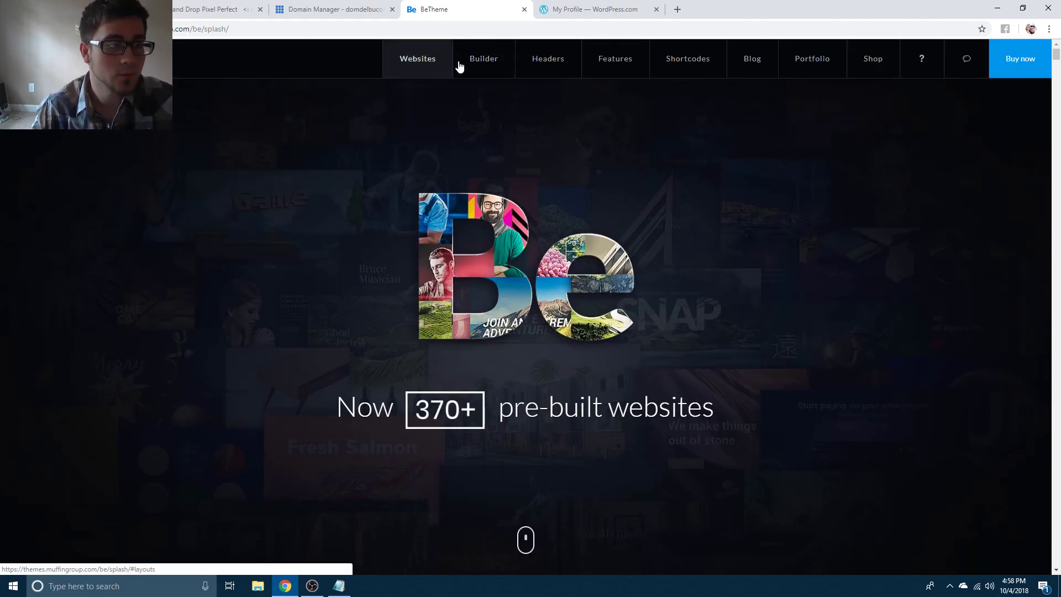
Preview the Museum pre-built website from the gallery and go to its Exhibits page.
{"action": "scroll", "scroll_direction": "down", "scroll_amount": 3}
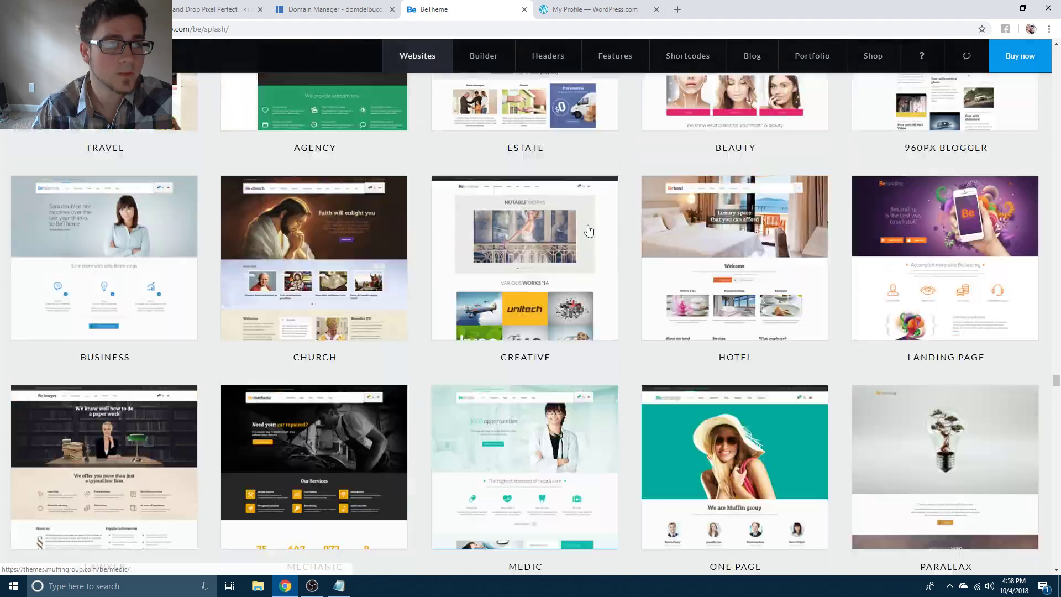
{"action": "scroll", "scroll_direction": "down", "scroll_amount": 3}
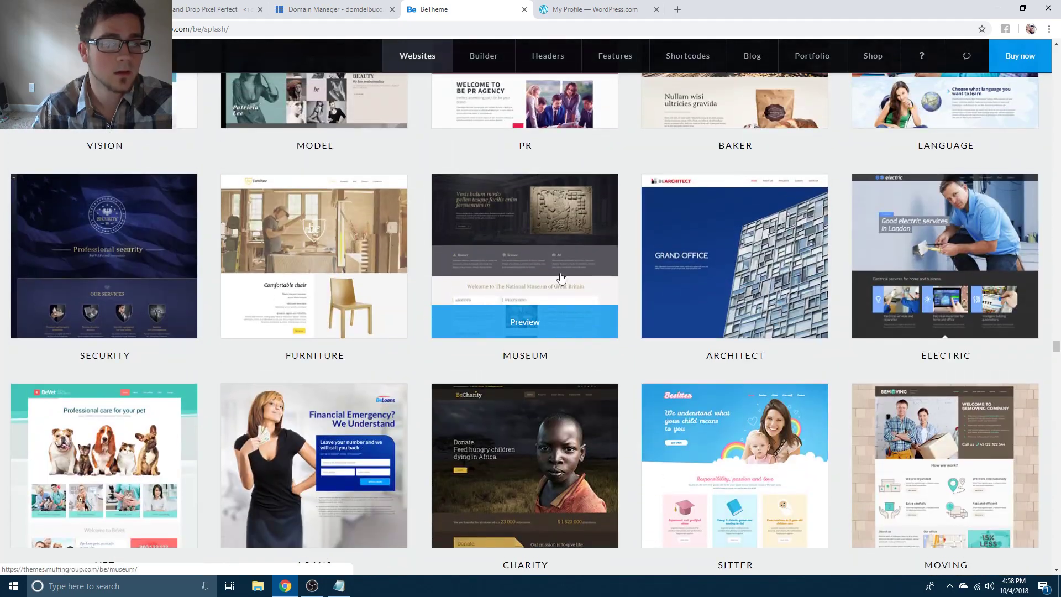
{"action": "left_click", "coordinate": [523, 322]}
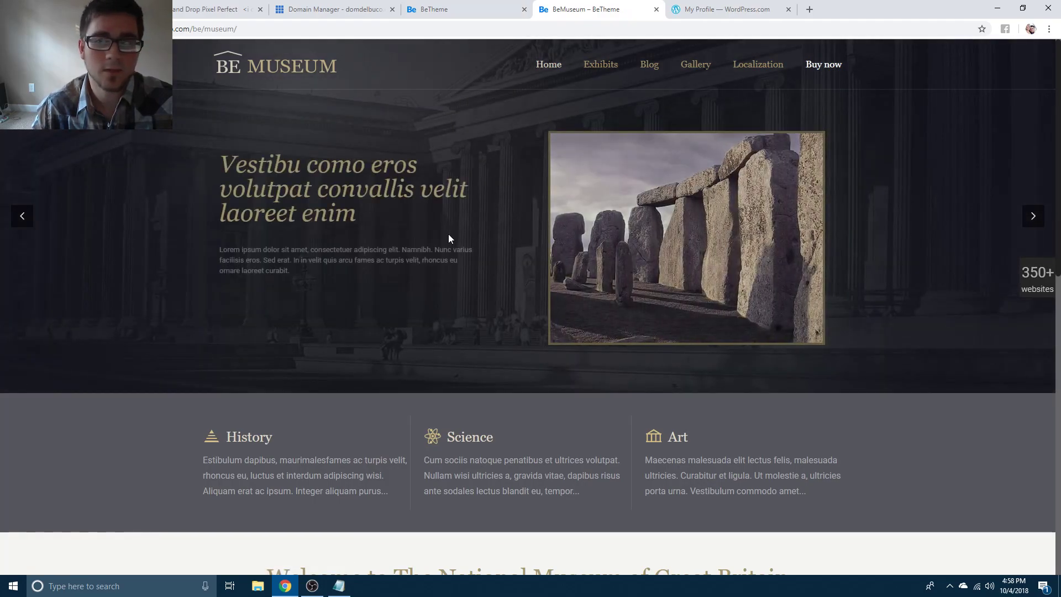
{"action": "scroll", "scroll_direction": "down", "scroll_amount": 3}
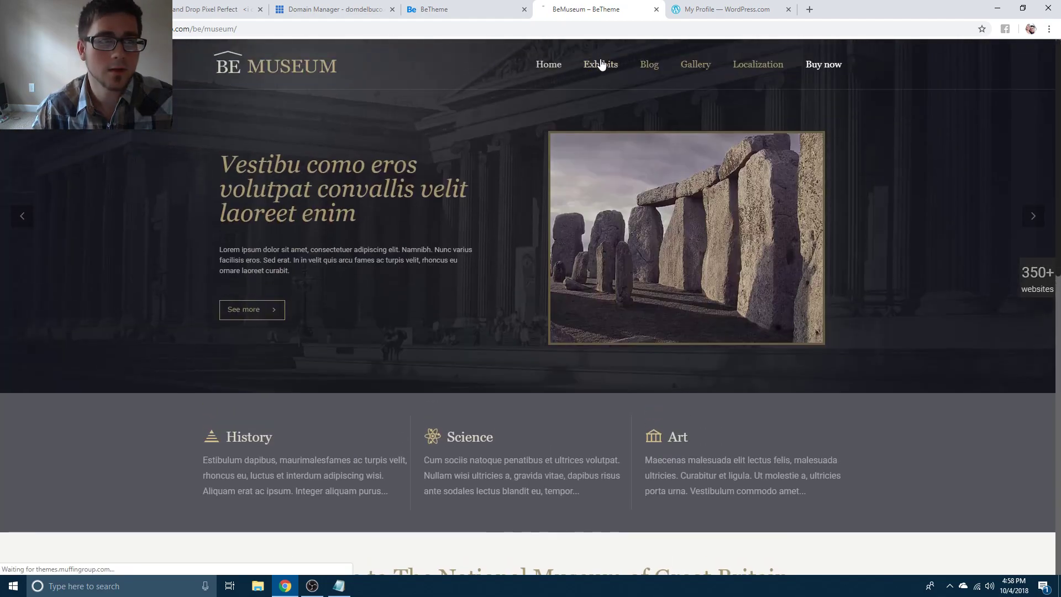
{"action": "left_click", "coordinate": [600, 65]}
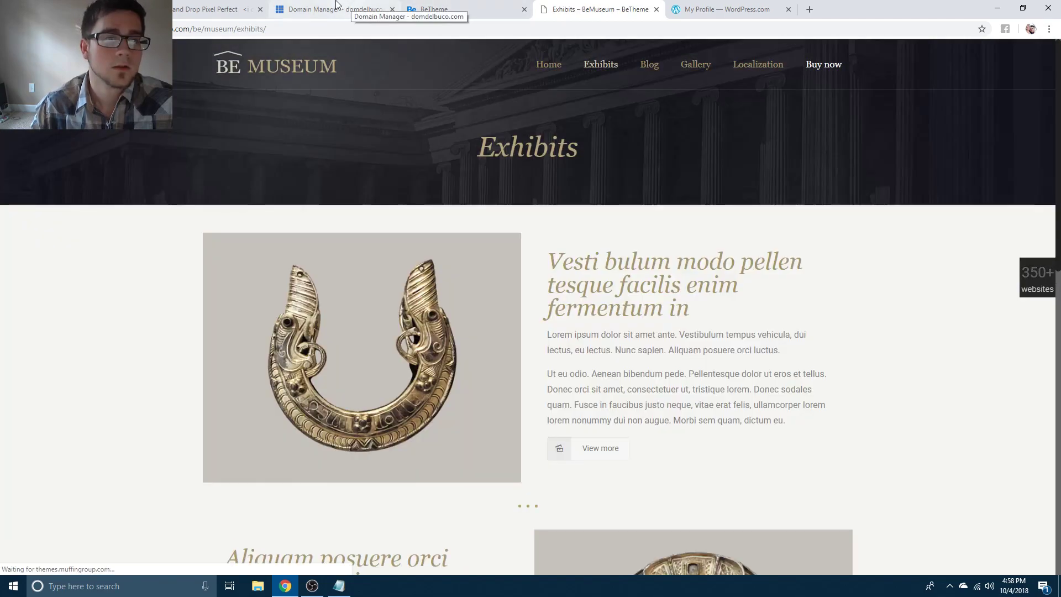
View the Bluehost domain manager's 21 domains, then return to Builderall's My sites list.
{"action": "left_click", "coordinate": [332, 9]}
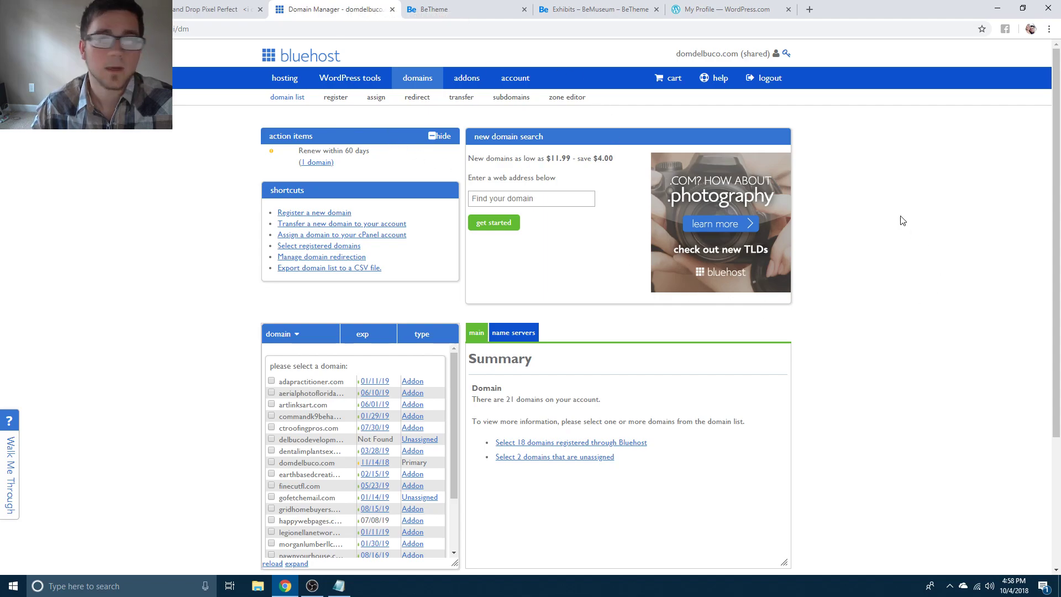
{"action": "mouse_move", "coordinate": [826, 299]}
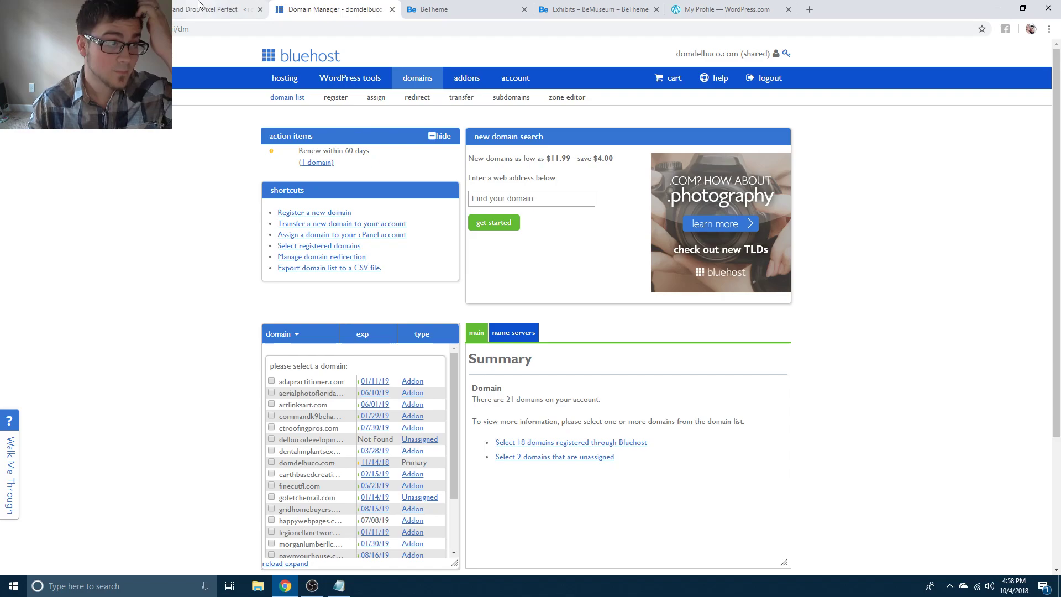
{"action": "left_click", "coordinate": [207, 9]}
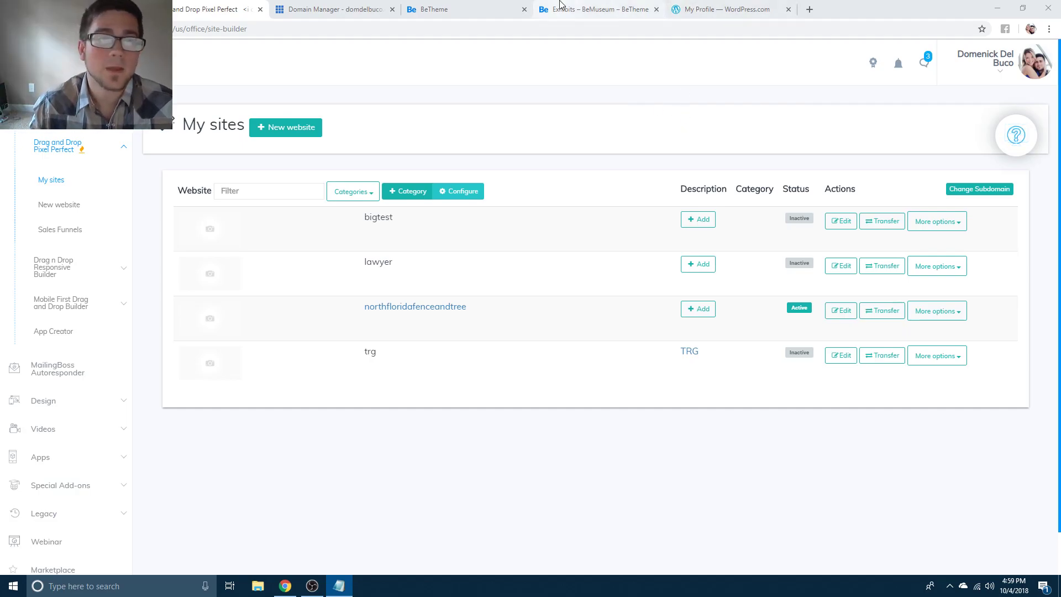
Take another look through the BeTheme Websites gallery, then close that page.
{"action": "left_click", "coordinate": [465, 8]}
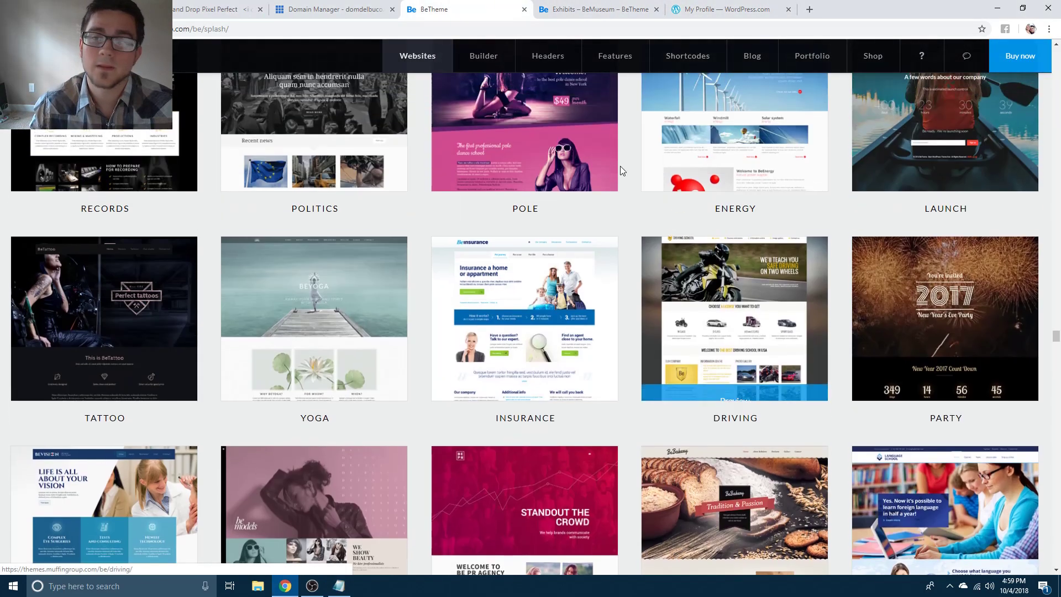
{"action": "scroll", "scroll_direction": "down", "scroll_amount": 3}
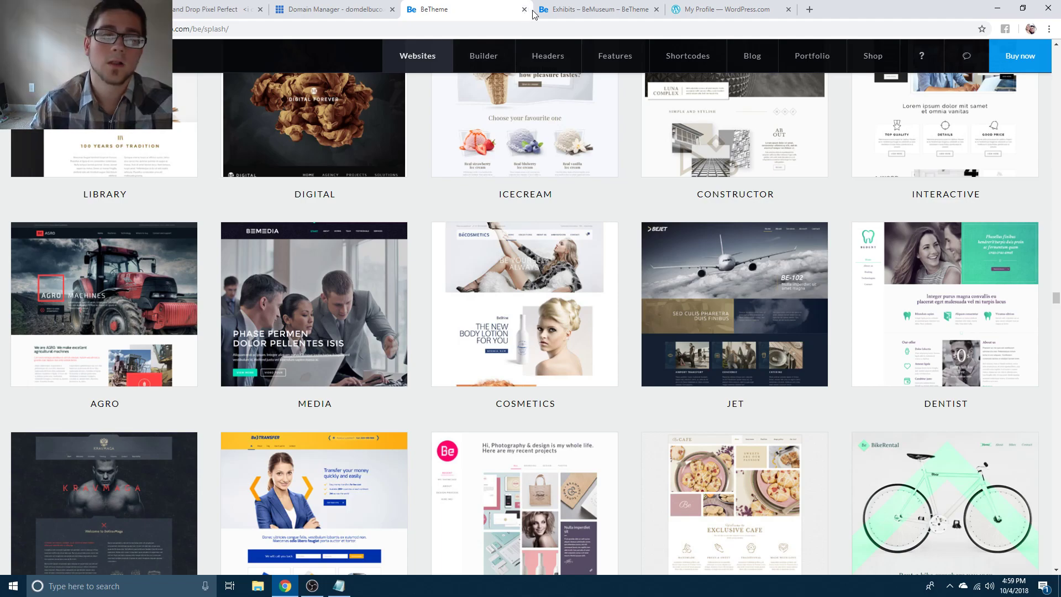
{"action": "mouse_move", "coordinate": [535, 10]}
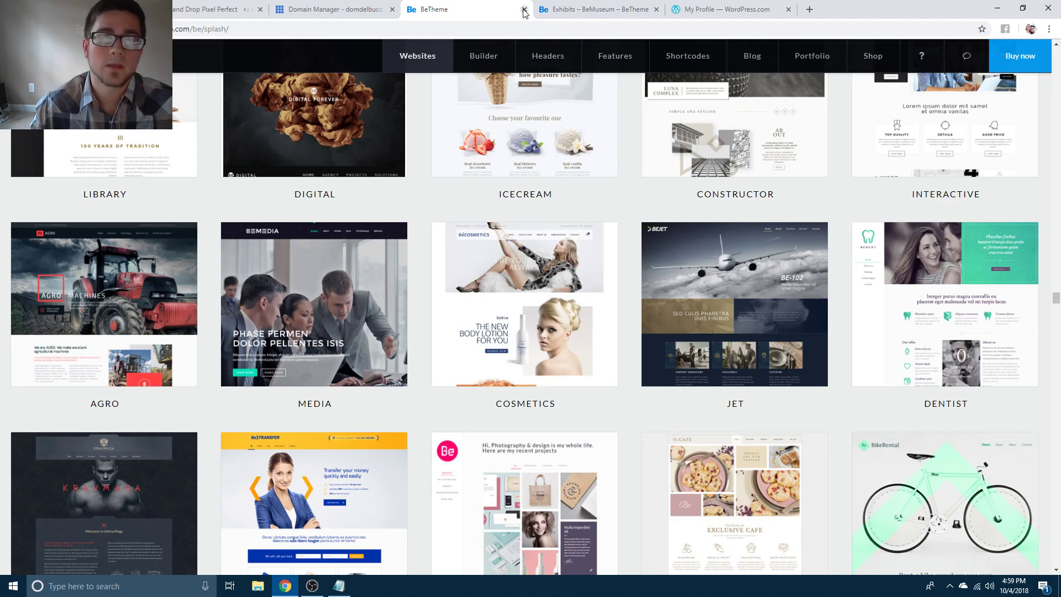
{"action": "left_click", "coordinate": [524, 12]}
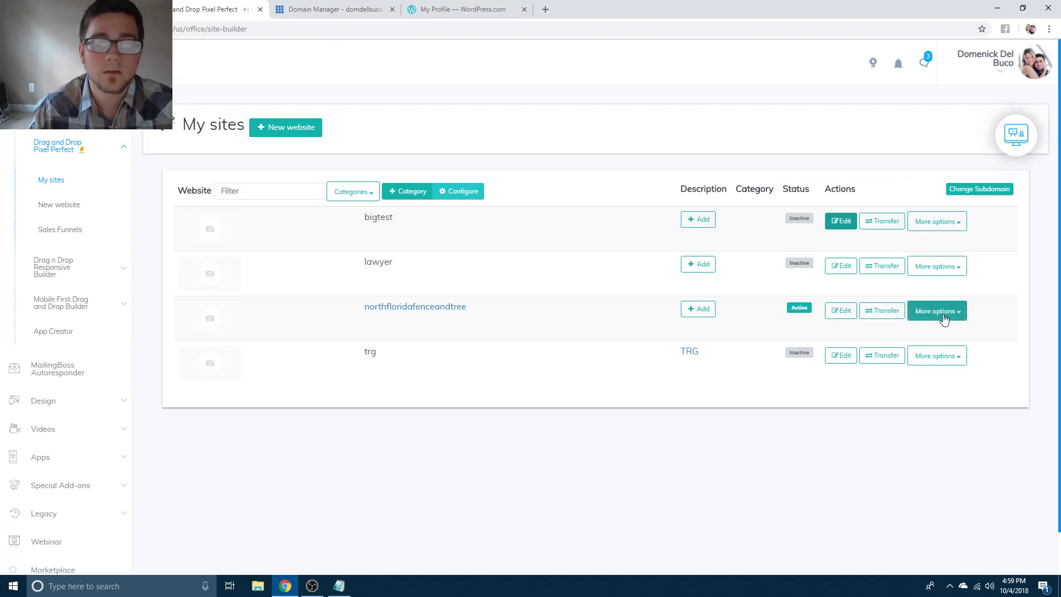
{"action": "mouse_move", "coordinate": [348, 322]}
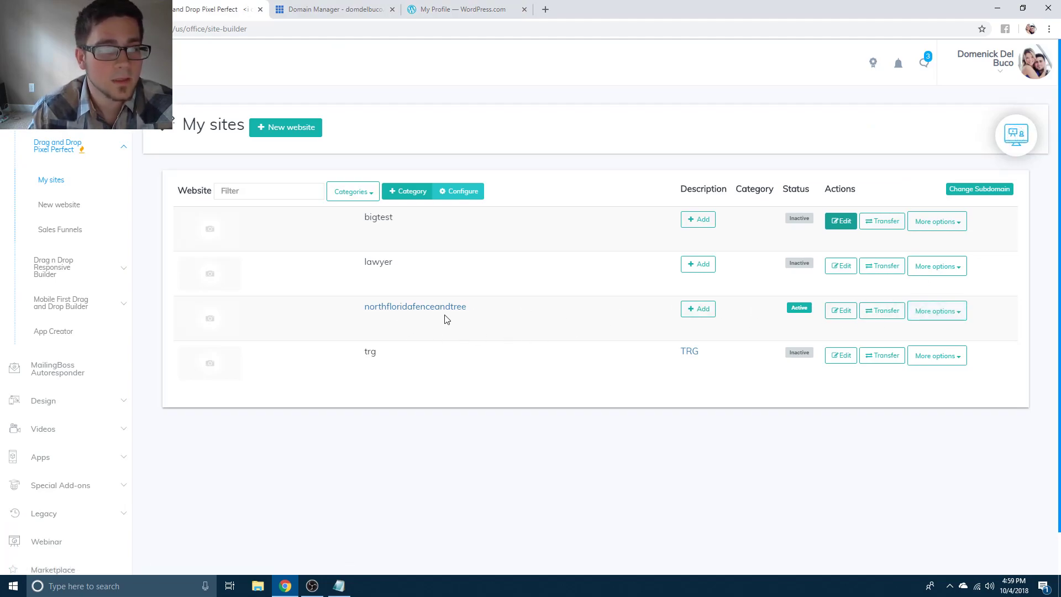
{"action": "left_click", "coordinate": [936, 310]}
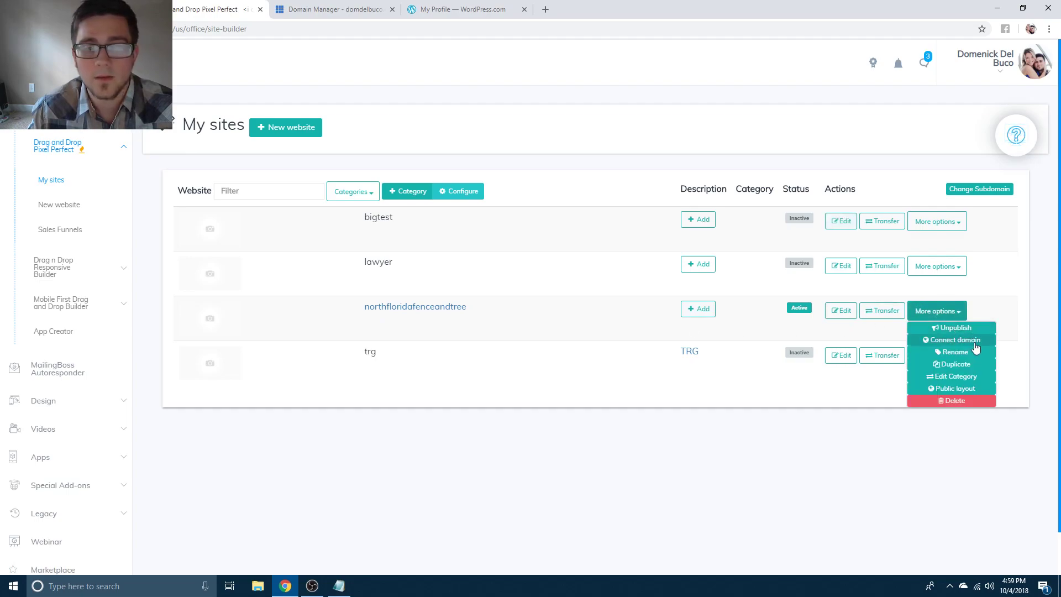
{"action": "left_click", "coordinate": [952, 339]}
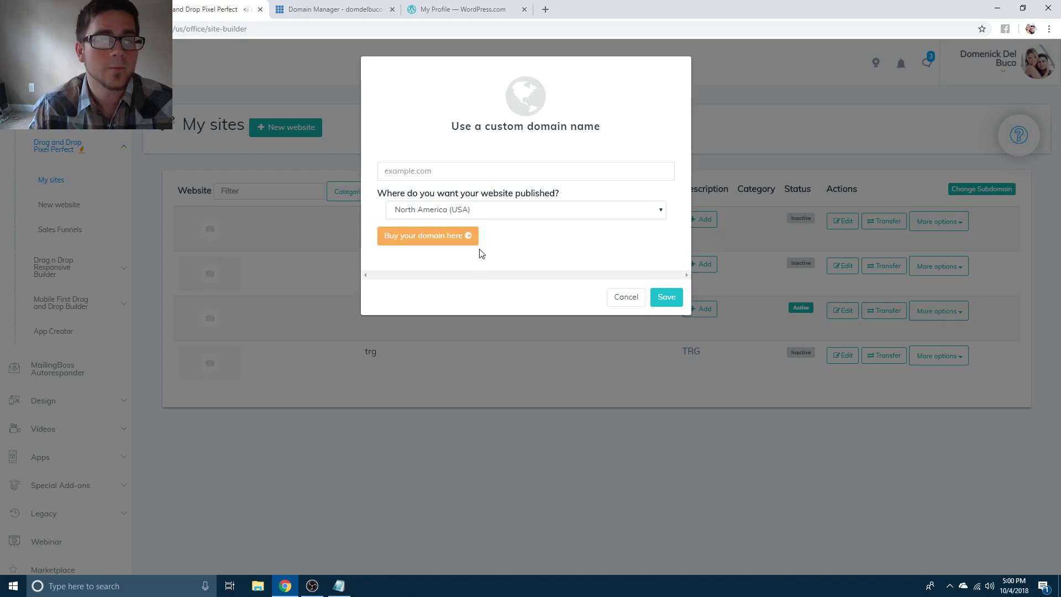
{"action": "left_click", "coordinate": [524, 170]}
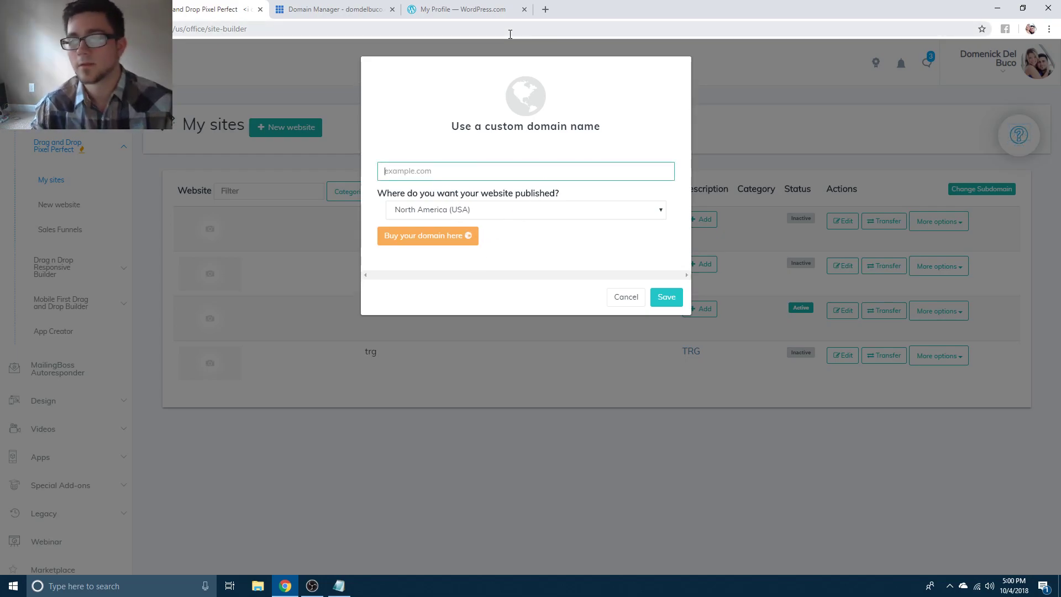
{"action": "left_click", "coordinate": [624, 297]}
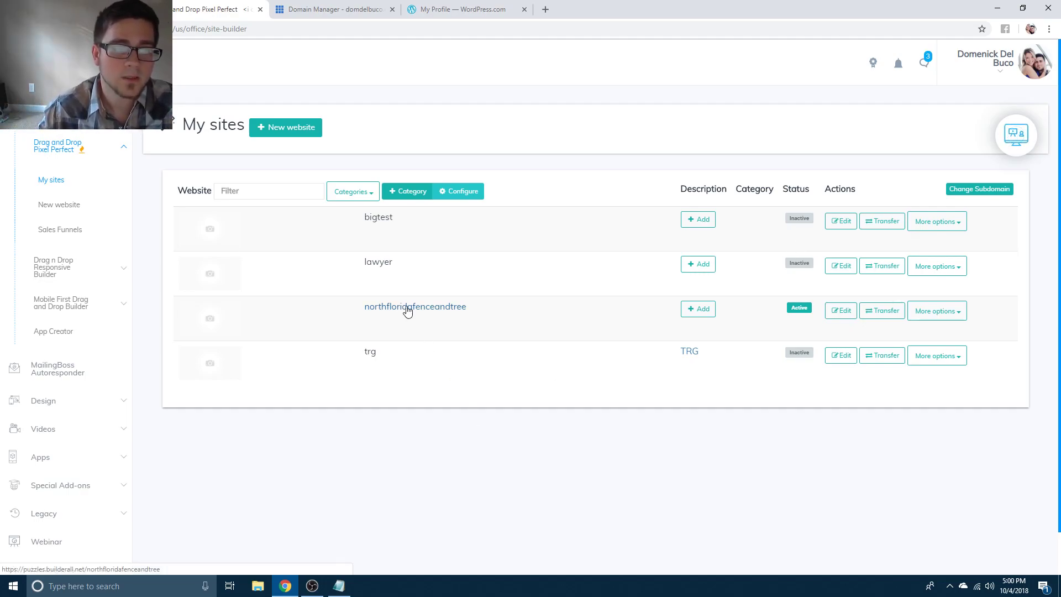
View the live northfloridafenceandtree website, then return to the My sites list.
{"action": "left_click", "coordinate": [936, 310]}
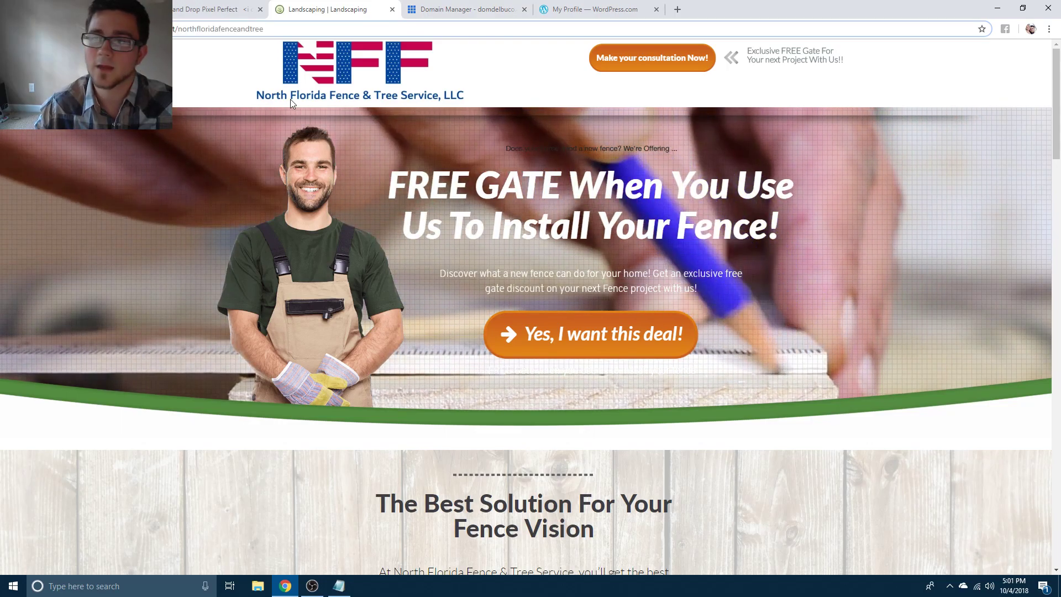
{"action": "scroll", "scroll_direction": "down", "scroll_amount": 3}
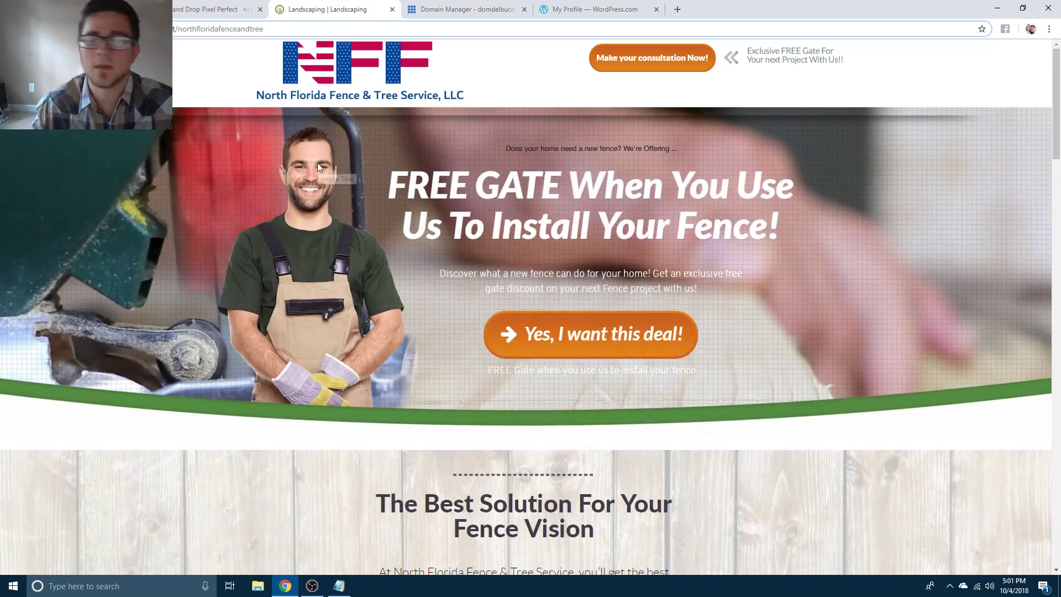
{"action": "mouse_move", "coordinate": [354, 143]}
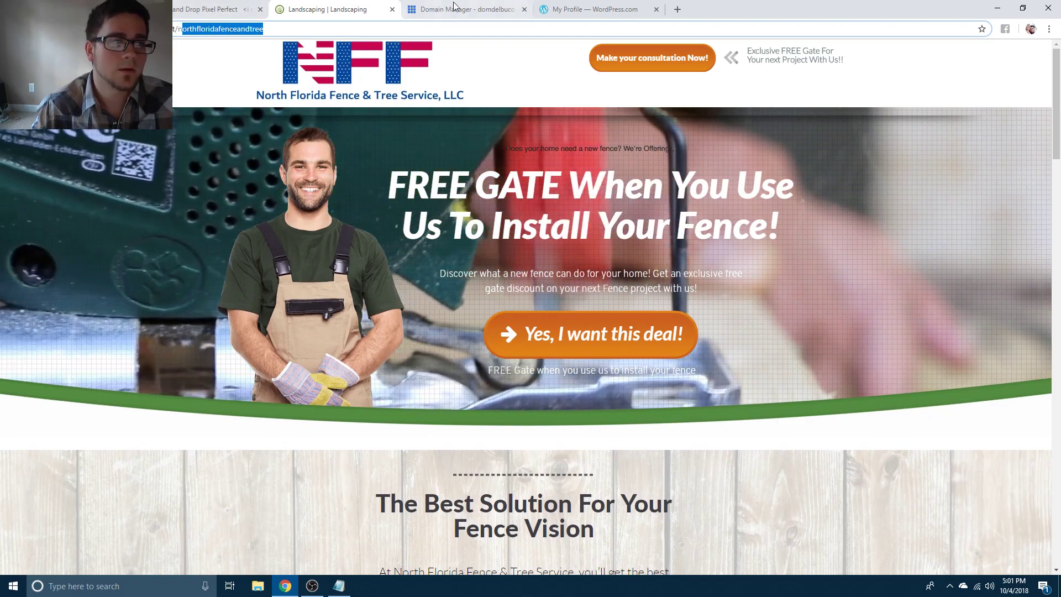
{"action": "mouse_move", "coordinate": [210, 8]}
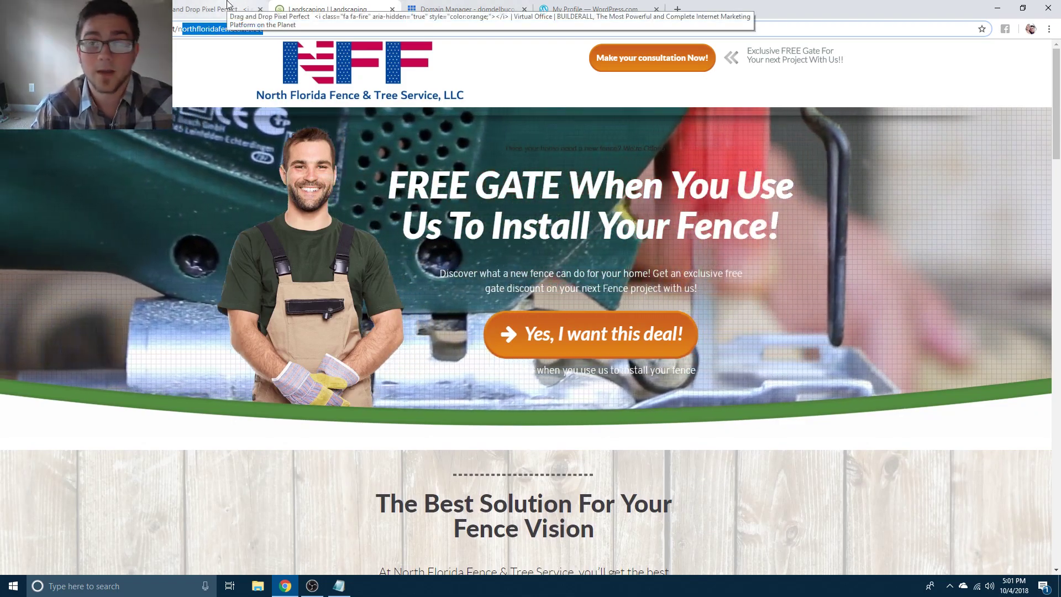
{"action": "left_click", "coordinate": [210, 9]}
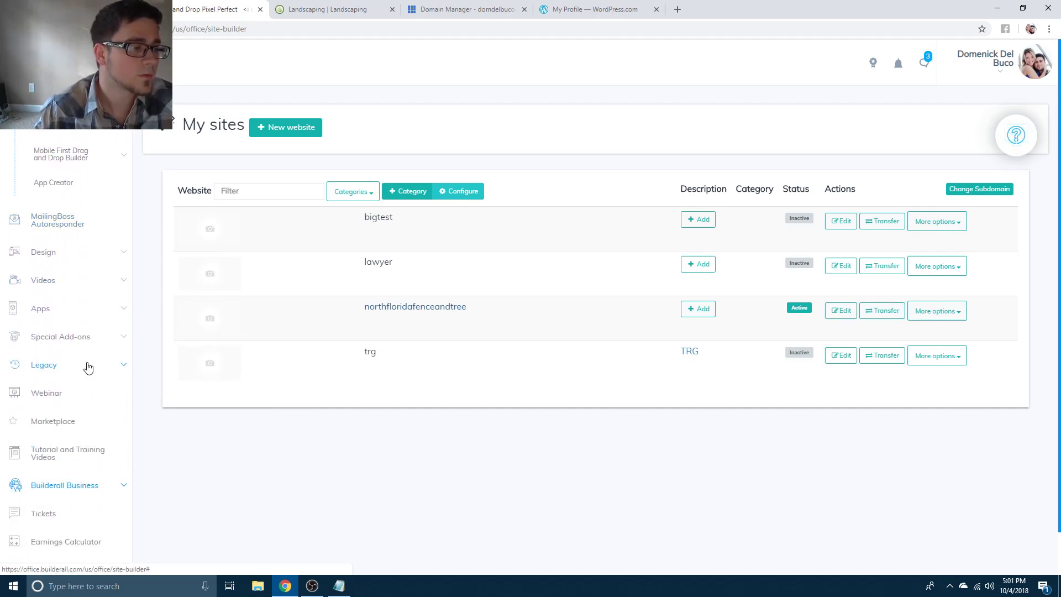
Launch the MailingBoss dashboard from the autoresponder page in the Builderall office.
{"action": "left_click", "coordinate": [57, 146]}
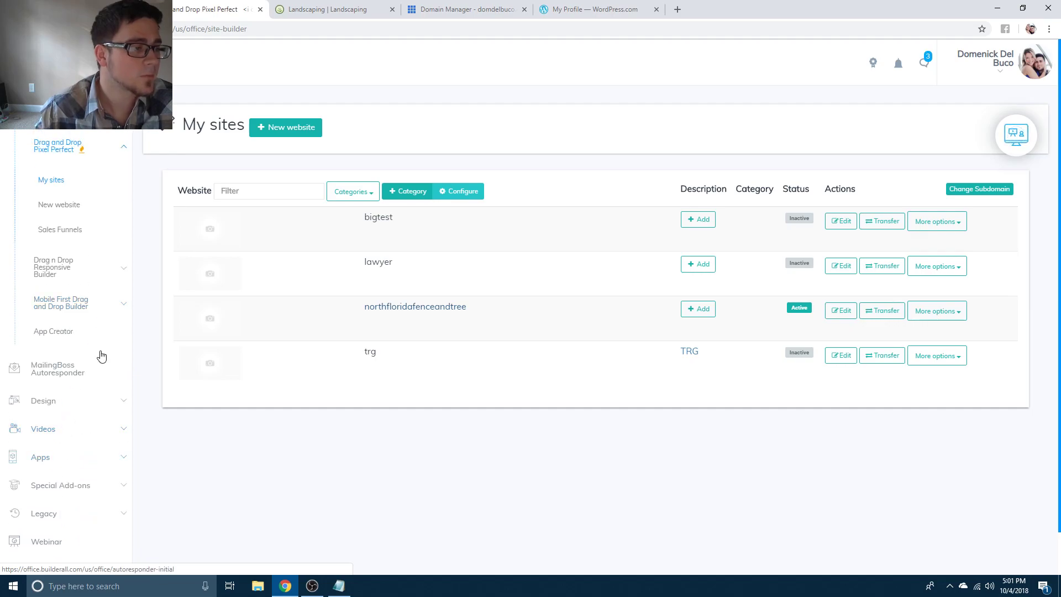
{"action": "mouse_move", "coordinate": [92, 400]}
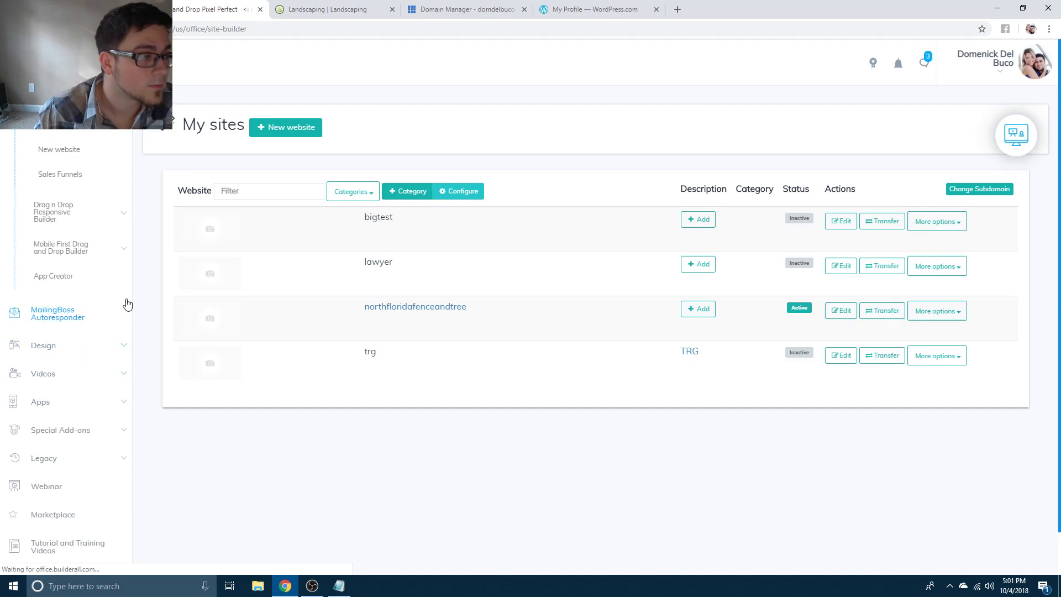
{"action": "left_click", "coordinate": [58, 313]}
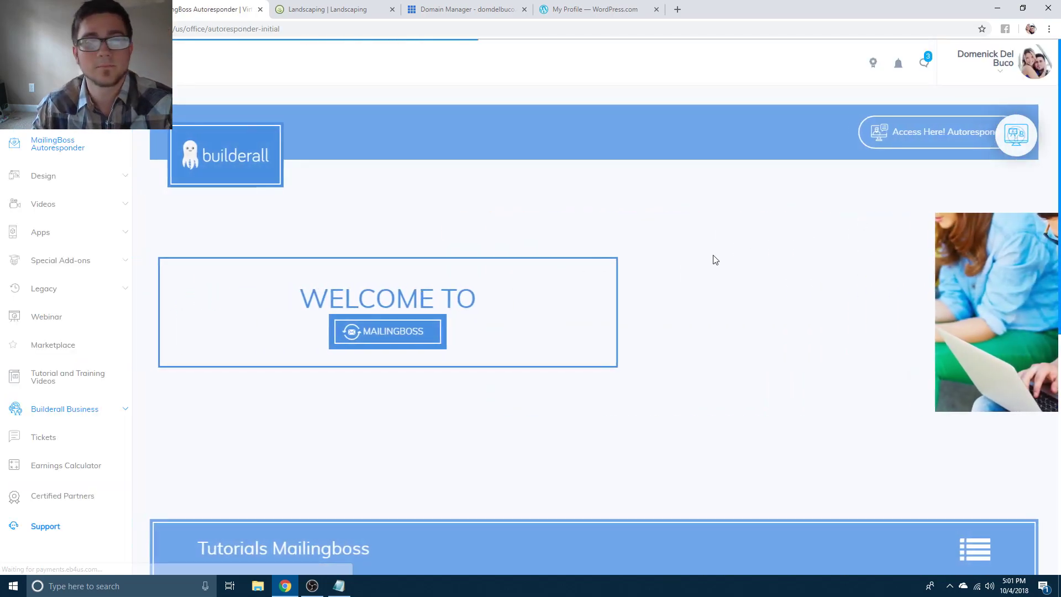
{"action": "left_click", "coordinate": [387, 332]}
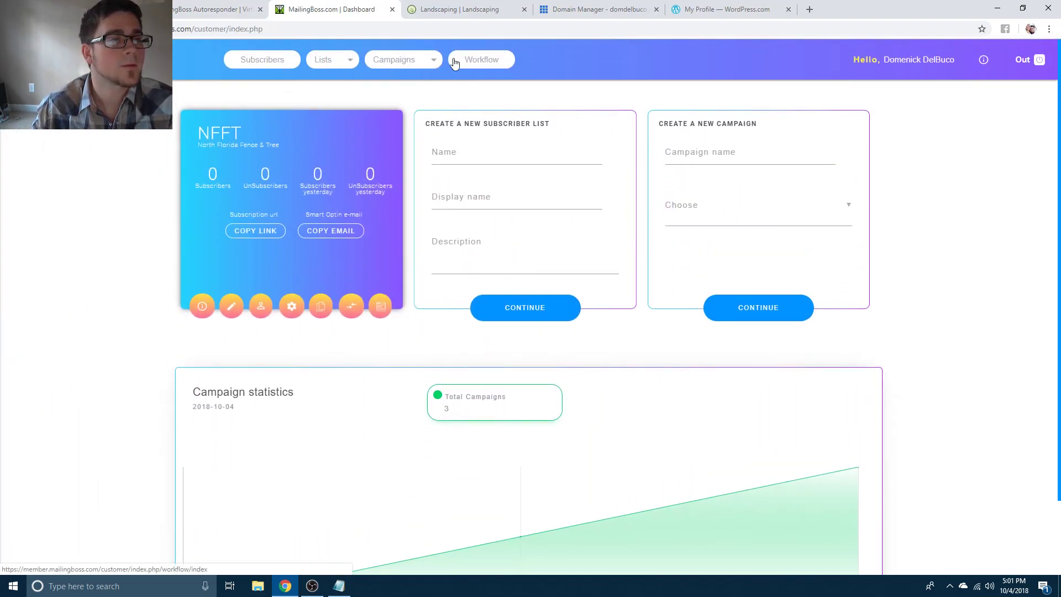
{"action": "mouse_move", "coordinate": [394, 60]}
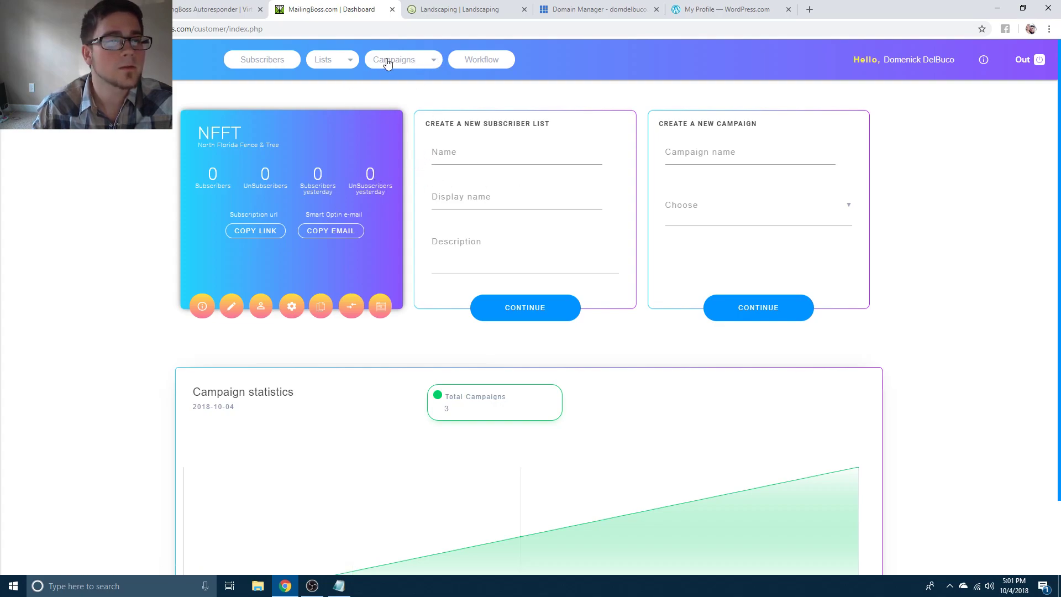
Browse Email Sequence, Email Regular campaigns and Custom tags, then head to the Workflow section.
{"action": "left_click", "coordinate": [394, 60]}
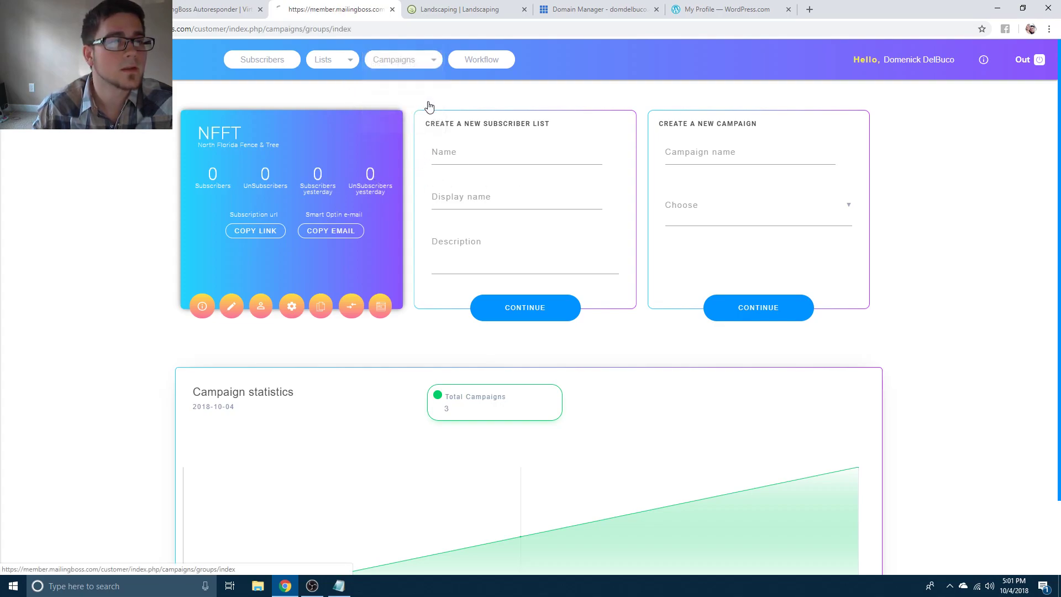
{"action": "left_click", "coordinate": [393, 60]}
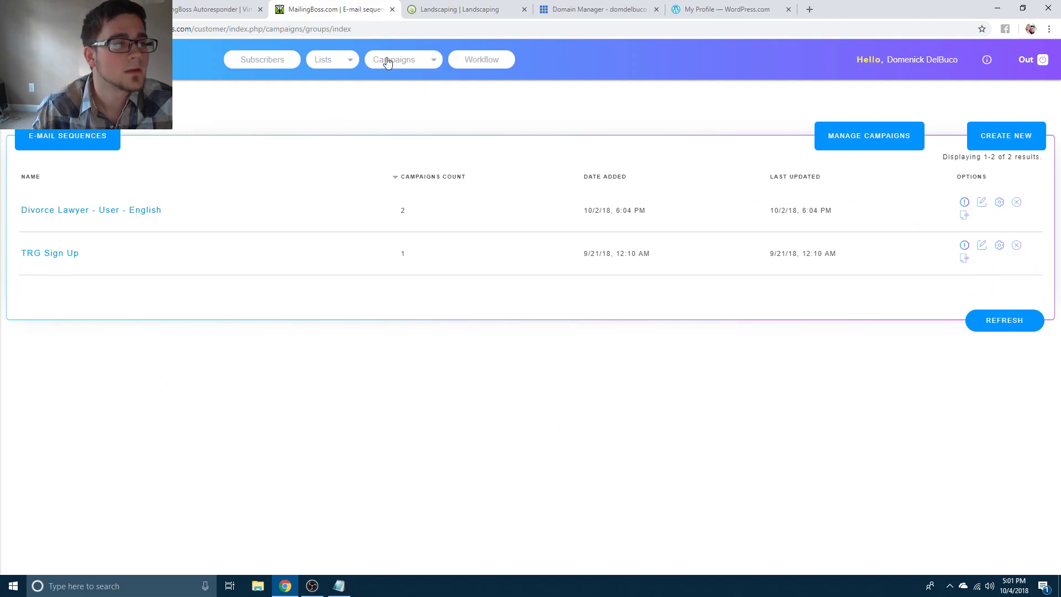
{"action": "left_click", "coordinate": [395, 60]}
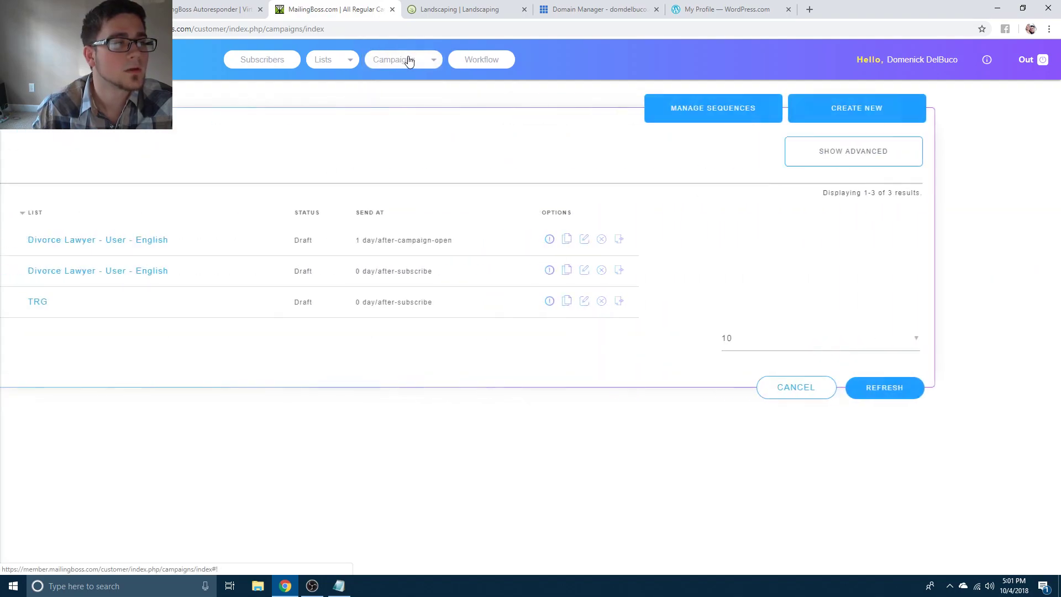
{"action": "left_click", "coordinate": [403, 59]}
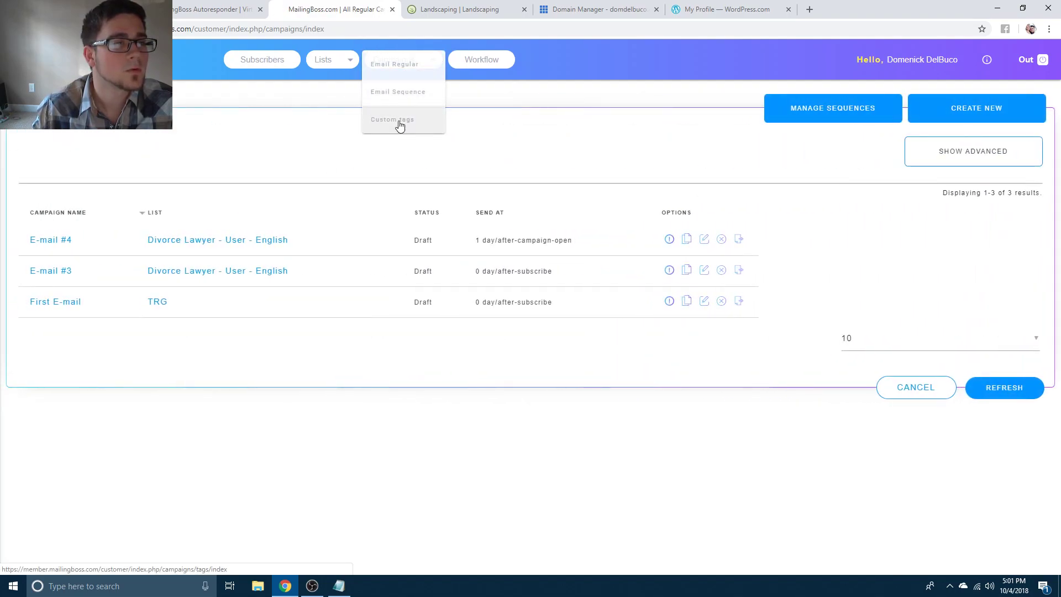
{"action": "left_click", "coordinate": [392, 119]}
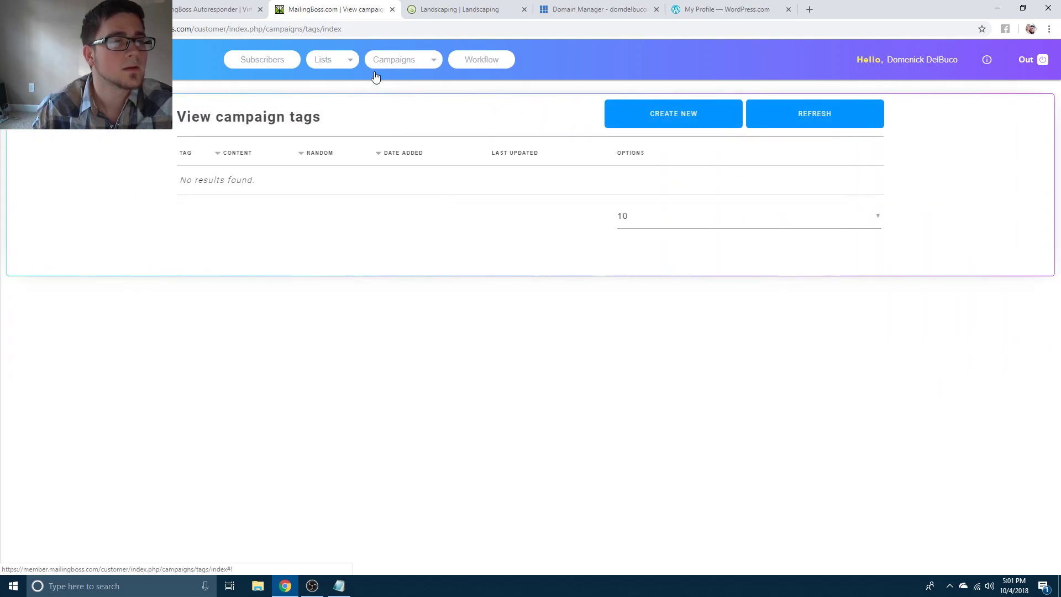
{"action": "left_click", "coordinate": [481, 58]}
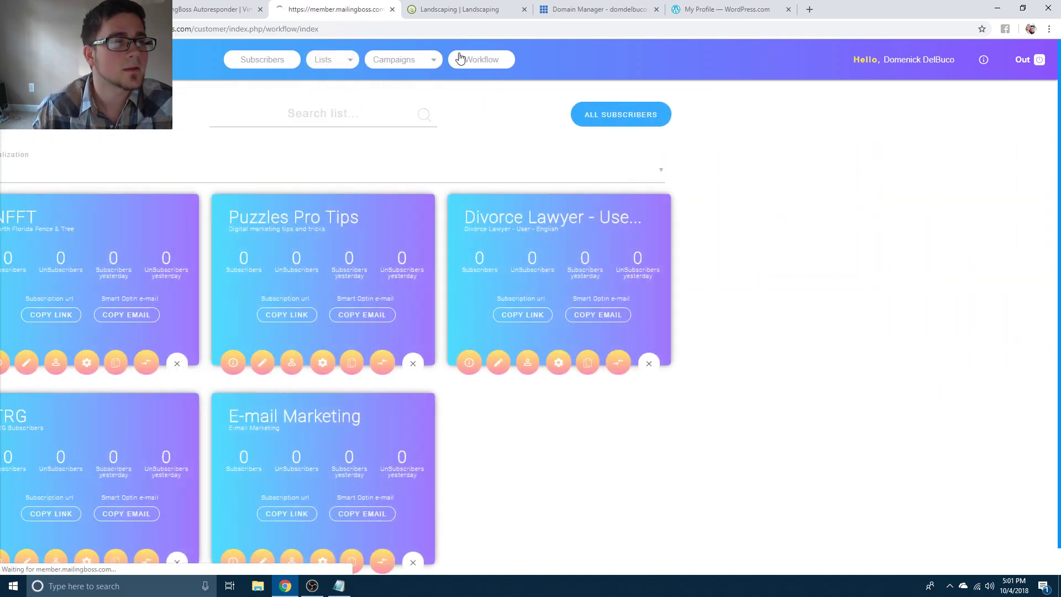
Place List blocks on the workflow designer canvas, then go back to the MailingBoss dashboard.
{"action": "left_click", "coordinate": [480, 59]}
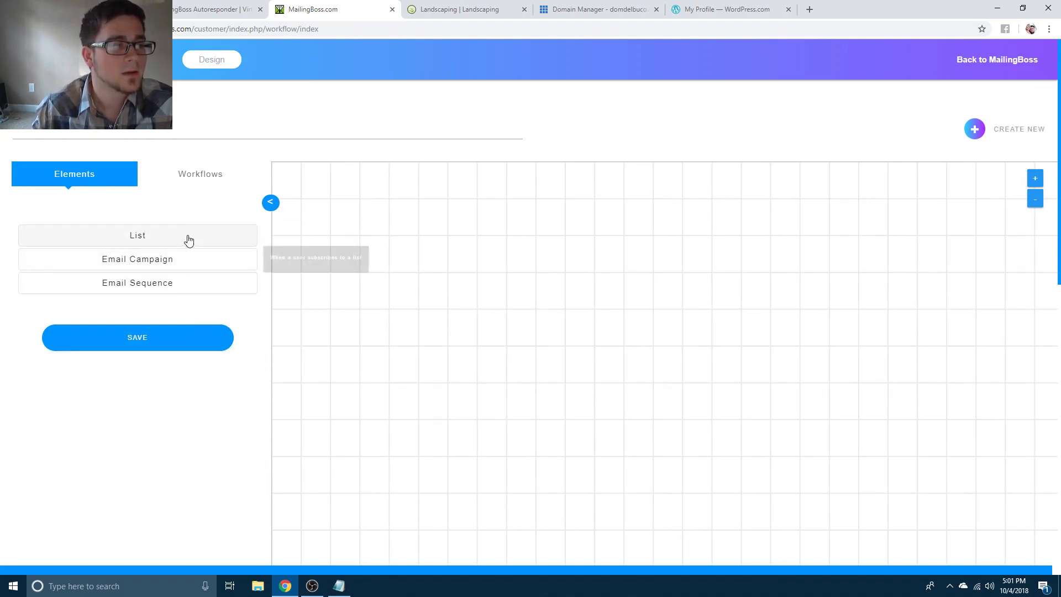
{"action": "left_click_drag", "start_coordinate": [137, 234], "coordinate": [469, 204]}
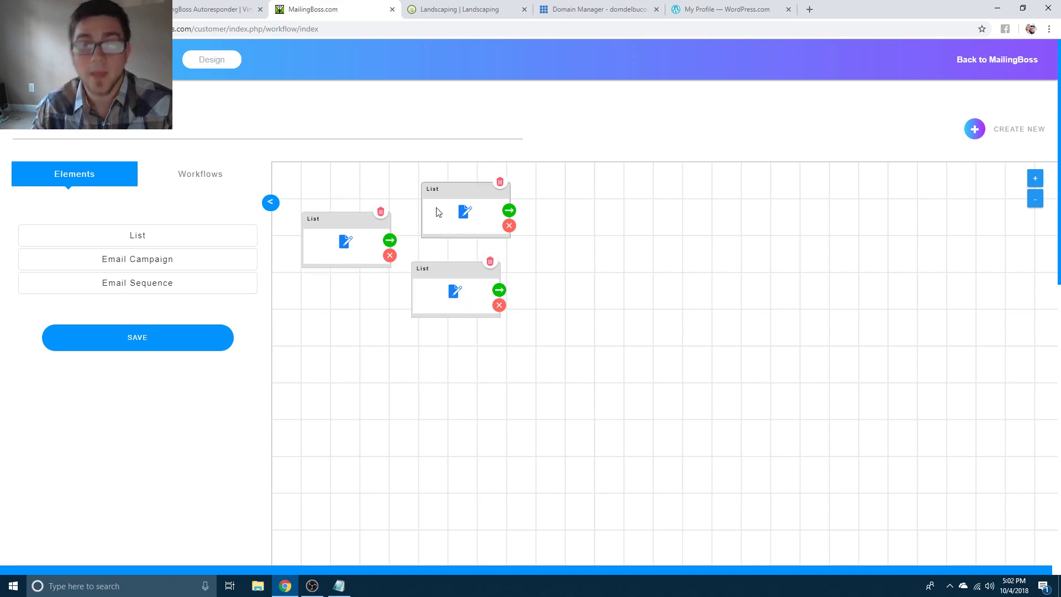
{"action": "mouse_move", "coordinate": [421, 158]}
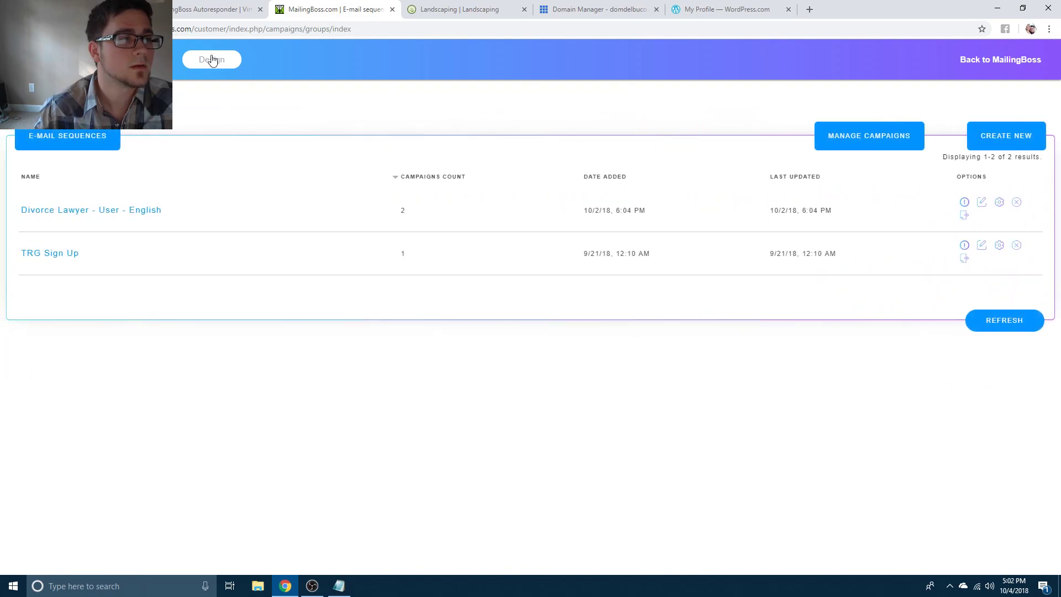
{"action": "left_click", "coordinate": [211, 58]}
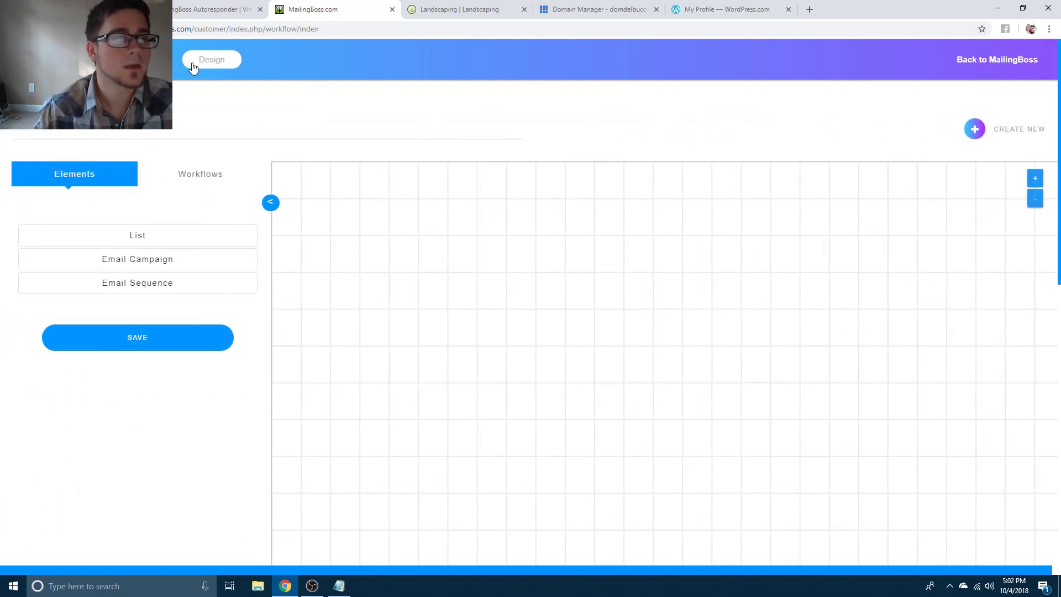
{"action": "left_click", "coordinate": [996, 60]}
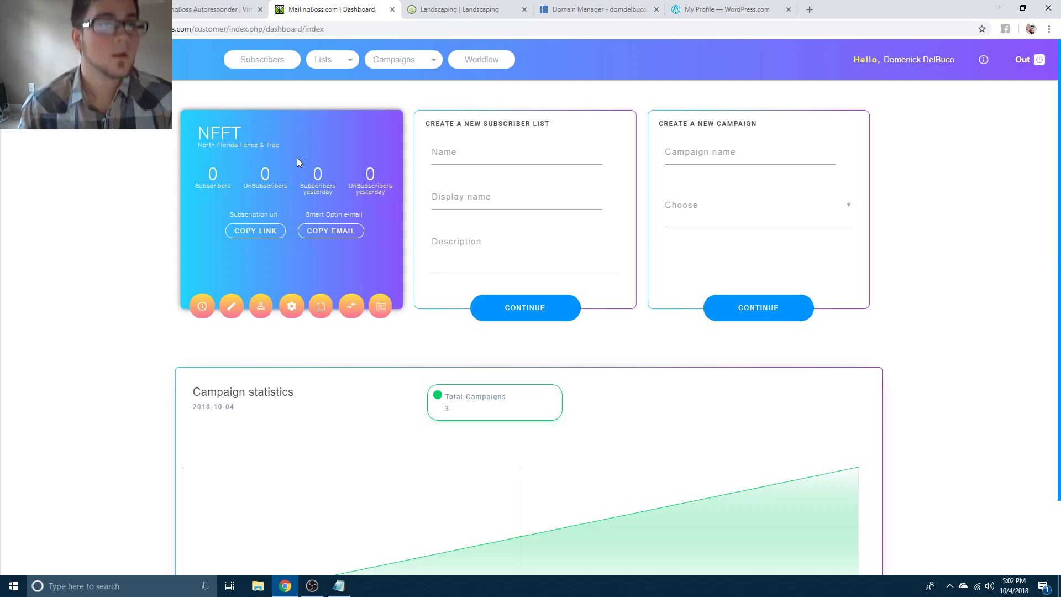
Return to the Builderall office's MailingBoss Autoresponder welcome page.
{"action": "left_click", "coordinate": [206, 9]}
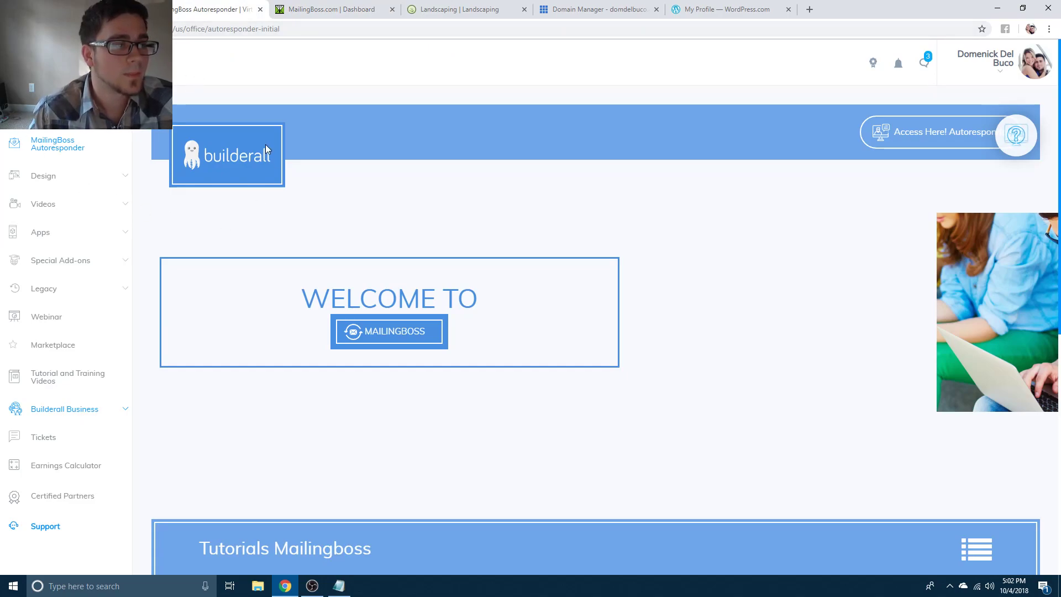
{"action": "mouse_move", "coordinate": [320, 208]}
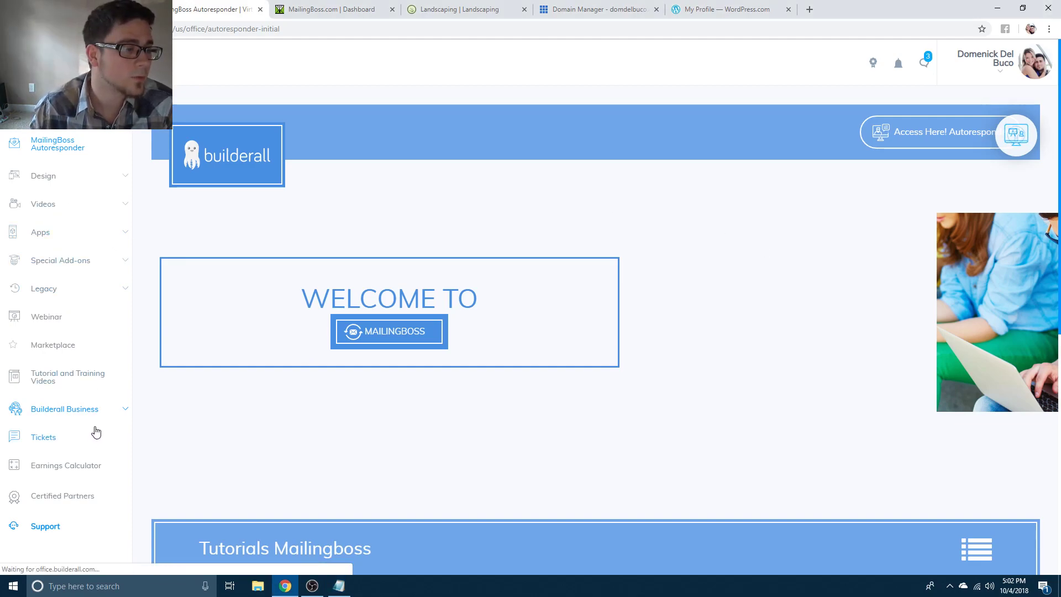
Read the answered Elearning Logo Broken support ticket and its replies.
{"action": "left_click", "coordinate": [43, 436]}
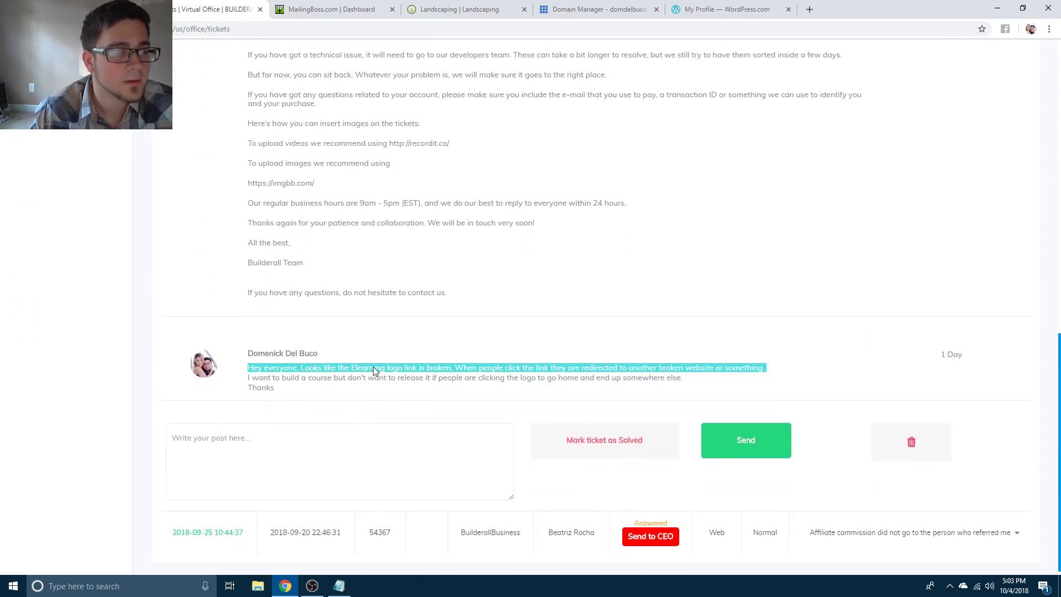
{"action": "scroll", "scroll_direction": "up", "scroll_amount": 3}
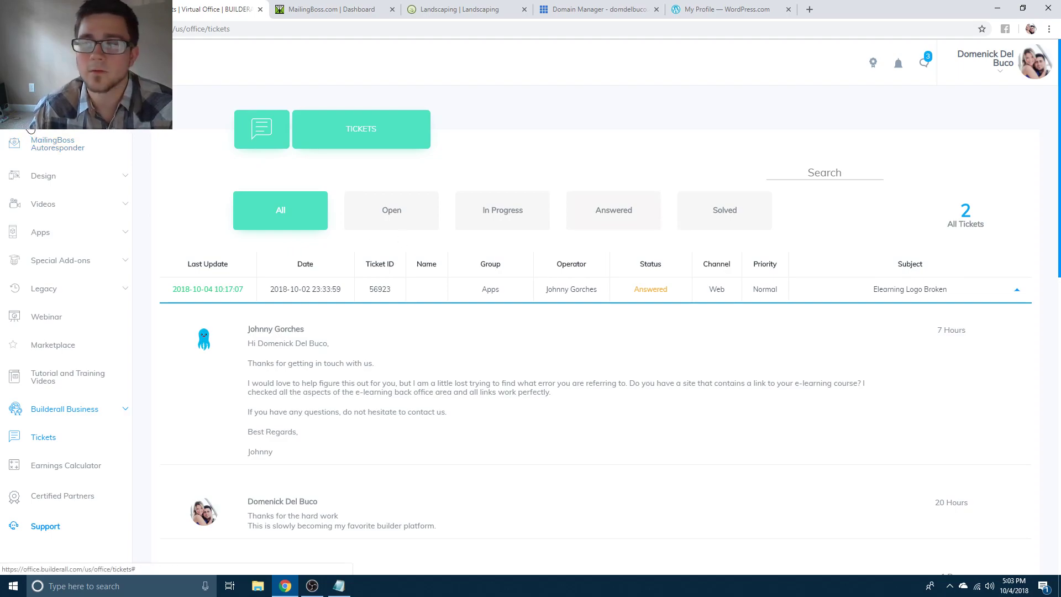
{"action": "left_click", "coordinate": [58, 145]}
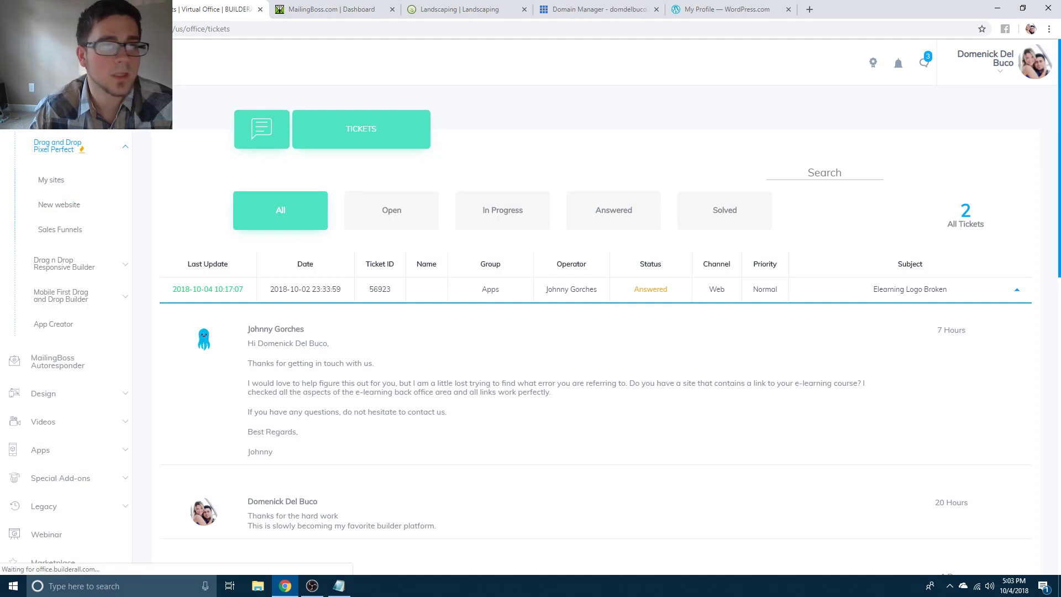
Show the My sites list of four websites including the active fence company site.
{"action": "left_click", "coordinate": [52, 179]}
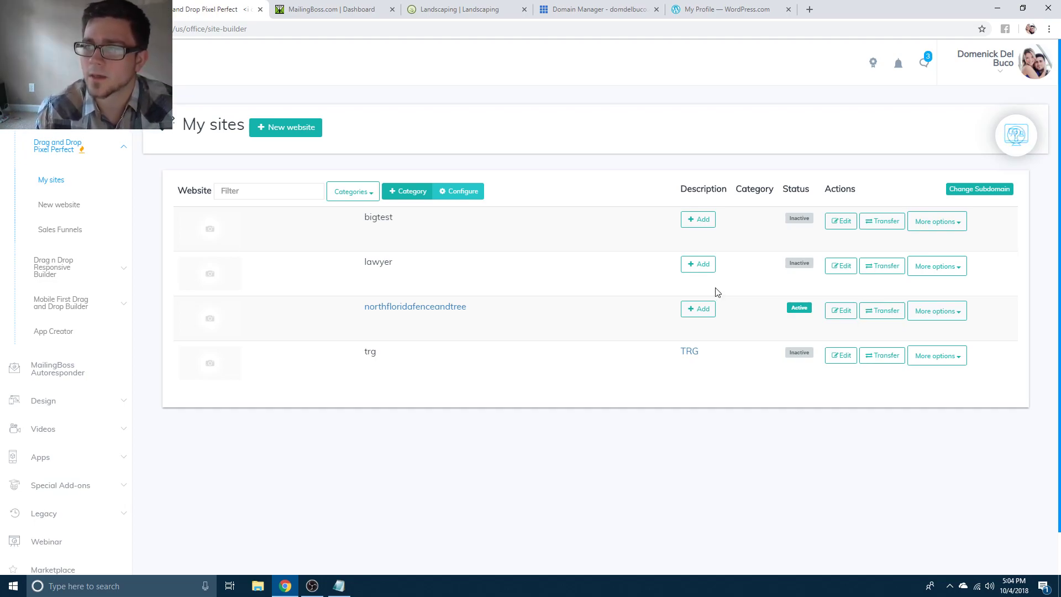
{"action": "mouse_move", "coordinate": [748, 289]}
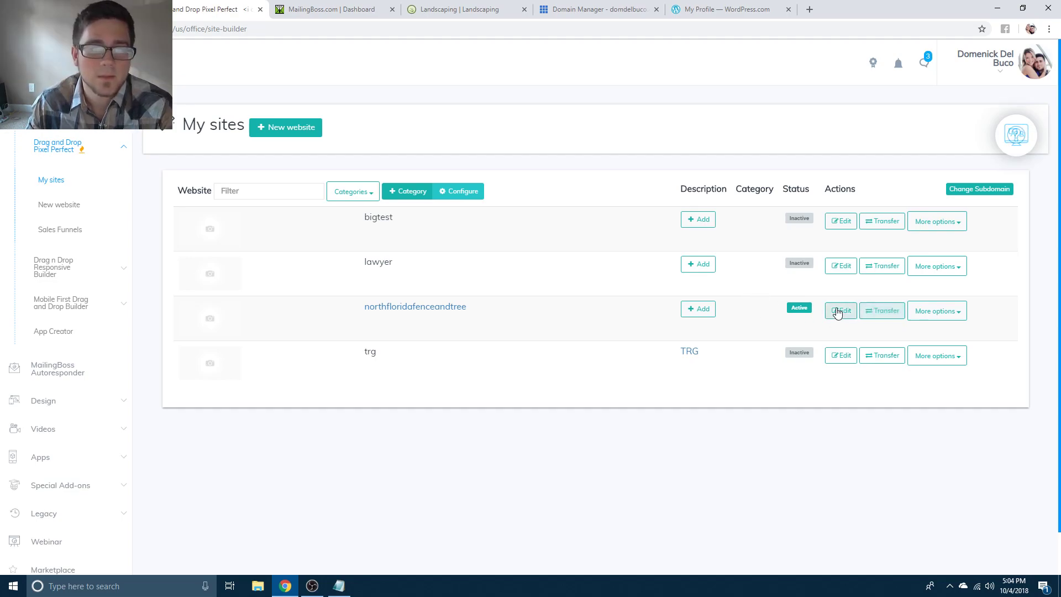
Edit the northfloridafenceandtree site and inspect the banner's video background settings, cancelling without changes.
{"action": "left_click", "coordinate": [841, 311]}
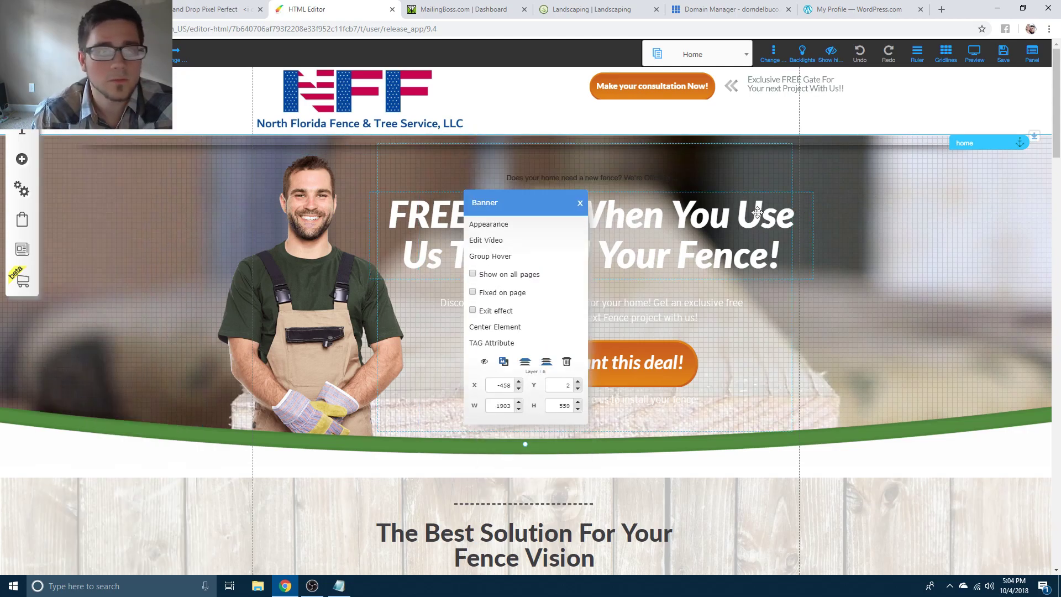
{"action": "left_click", "coordinate": [487, 240]}
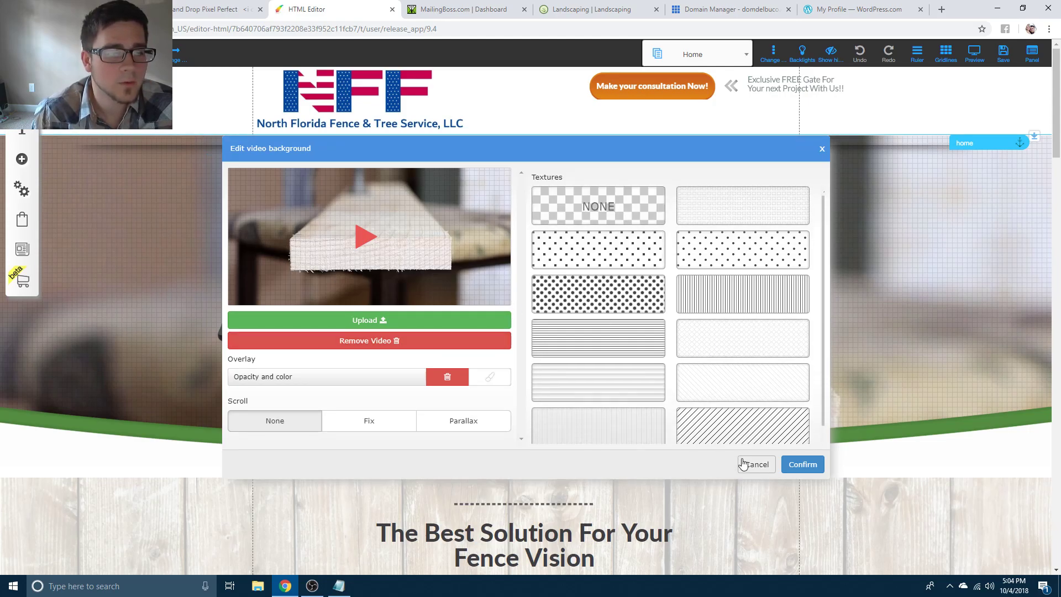
{"action": "left_click", "coordinate": [755, 464]}
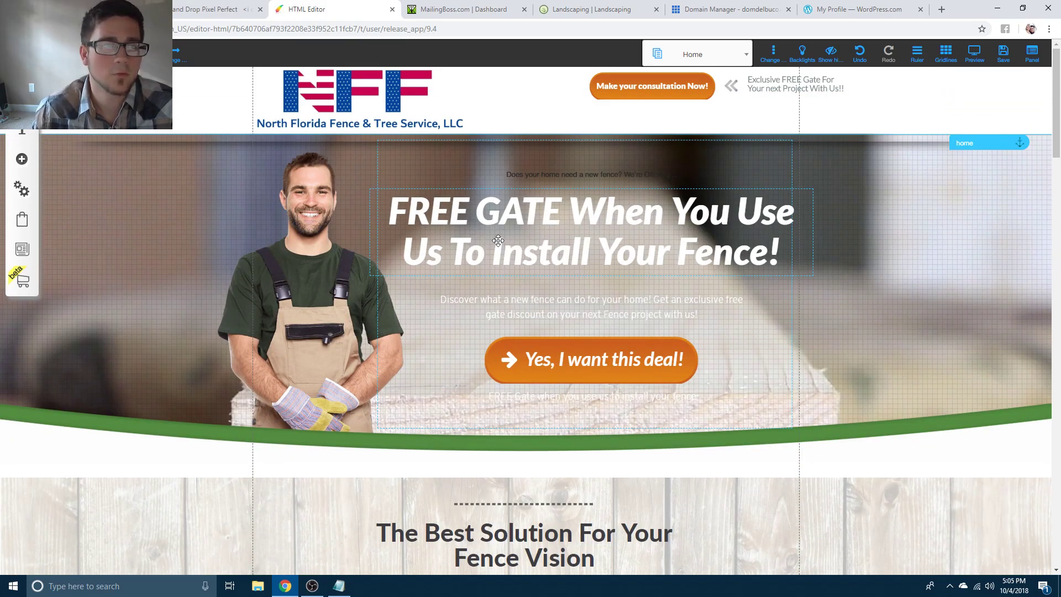
Browse down the Home page and look through the add-element panel, then close it.
{"action": "scroll", "scroll_direction": "down", "scroll_amount": 3}
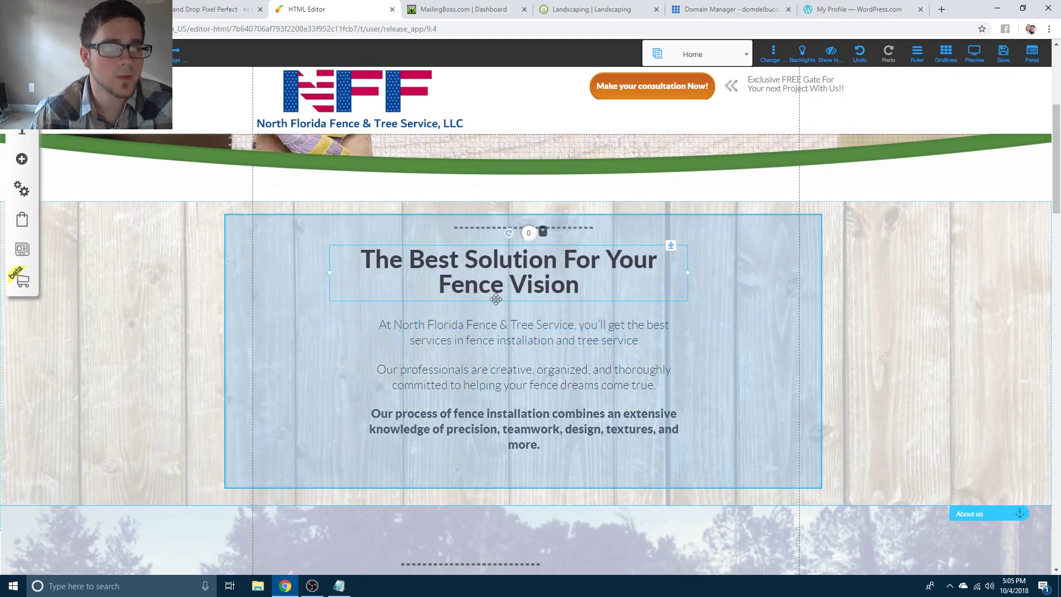
{"action": "scroll", "scroll_direction": "down", "scroll_amount": 3}
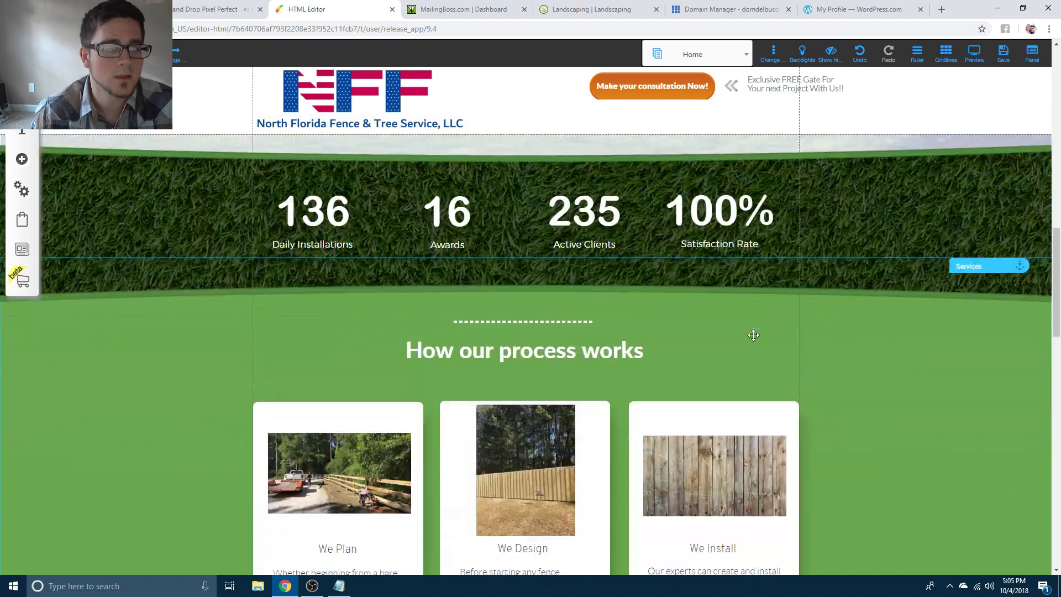
{"action": "left_click", "coordinate": [22, 159]}
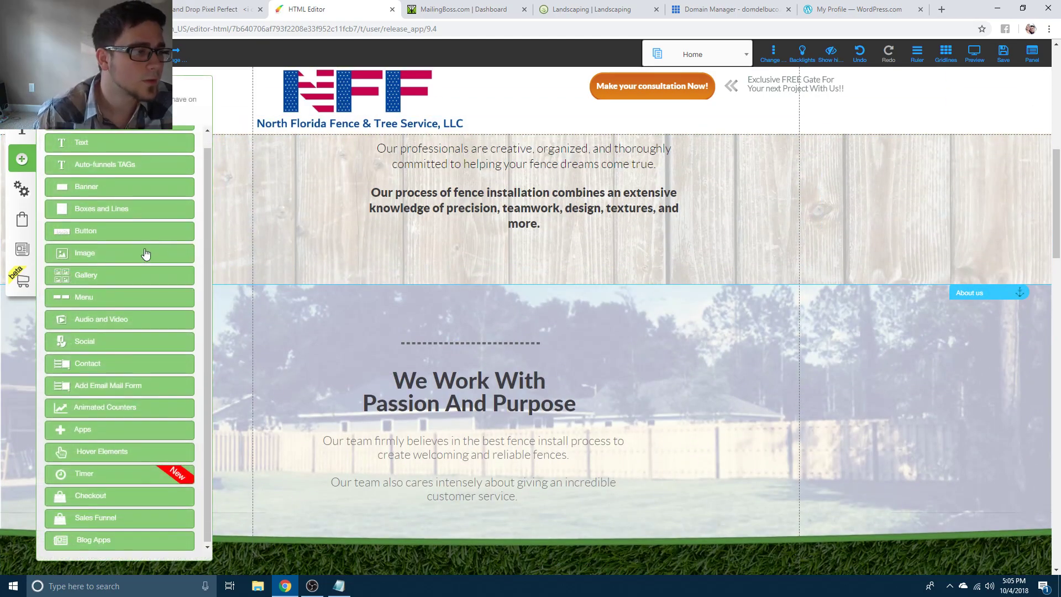
{"action": "scroll", "scroll_direction": "down", "scroll_amount": 3}
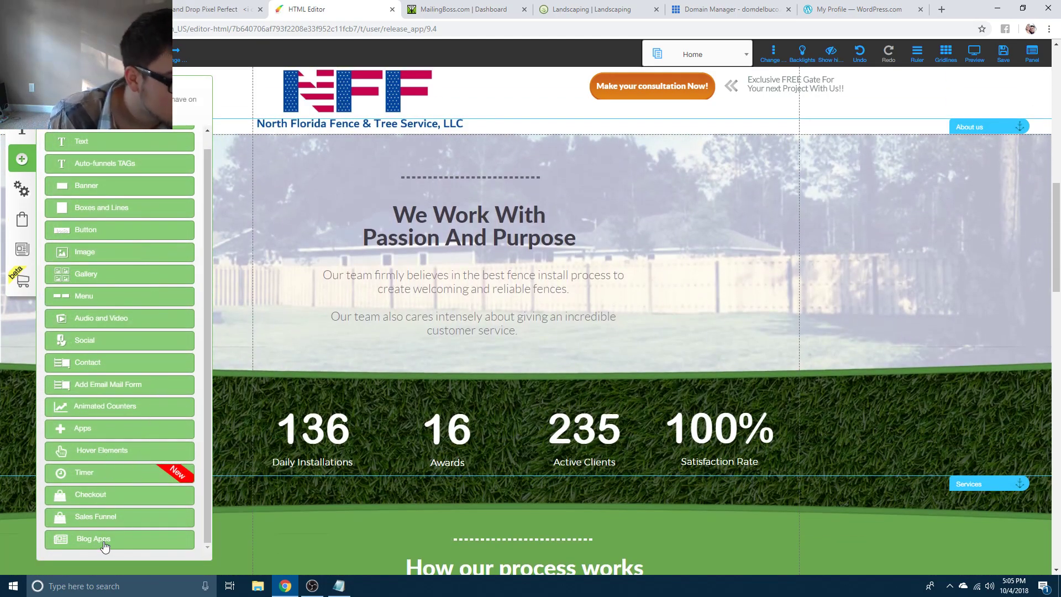
{"action": "mouse_move", "coordinate": [112, 486]}
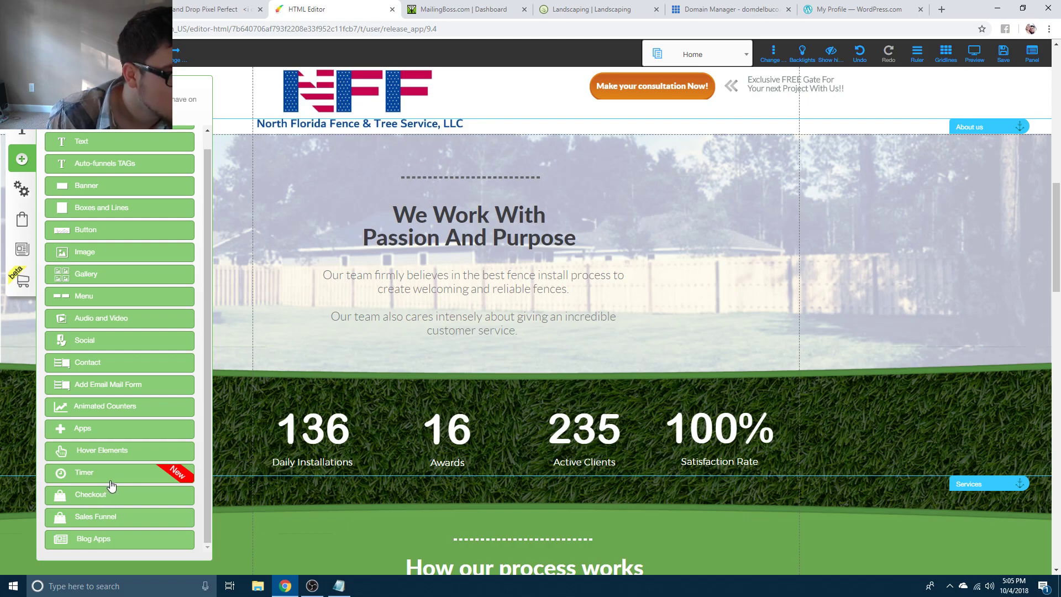
{"action": "mouse_move", "coordinate": [113, 451]}
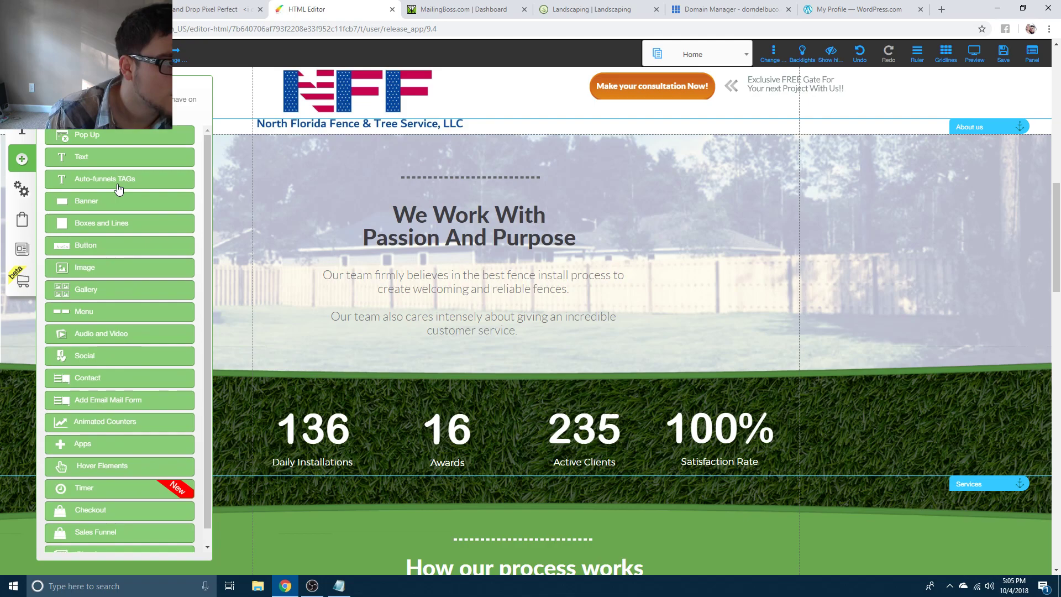
{"action": "scroll", "scroll_direction": "down", "scroll_amount": 3}
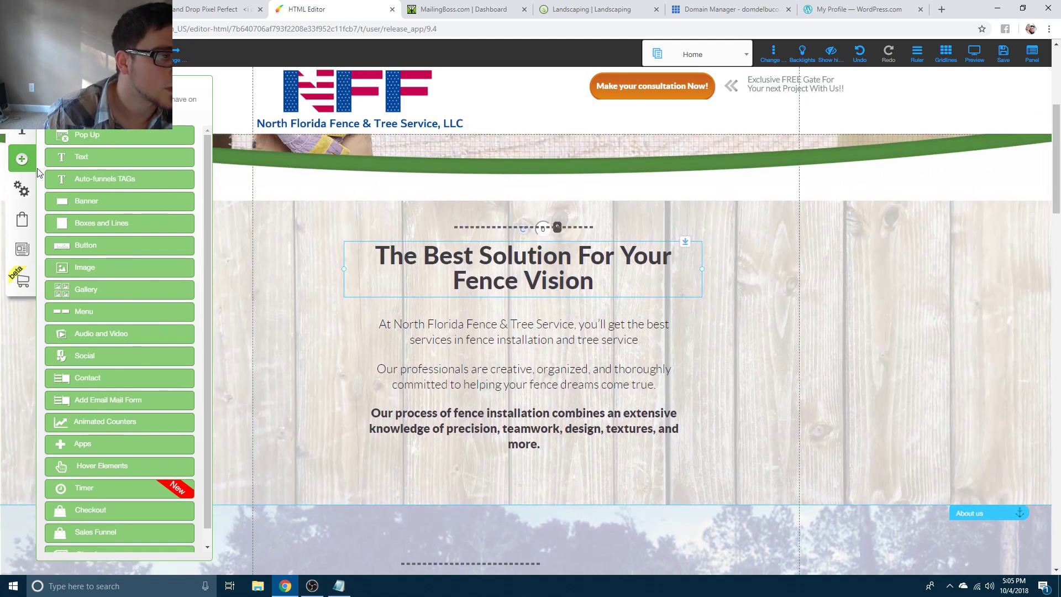
{"action": "left_click", "coordinate": [22, 158]}
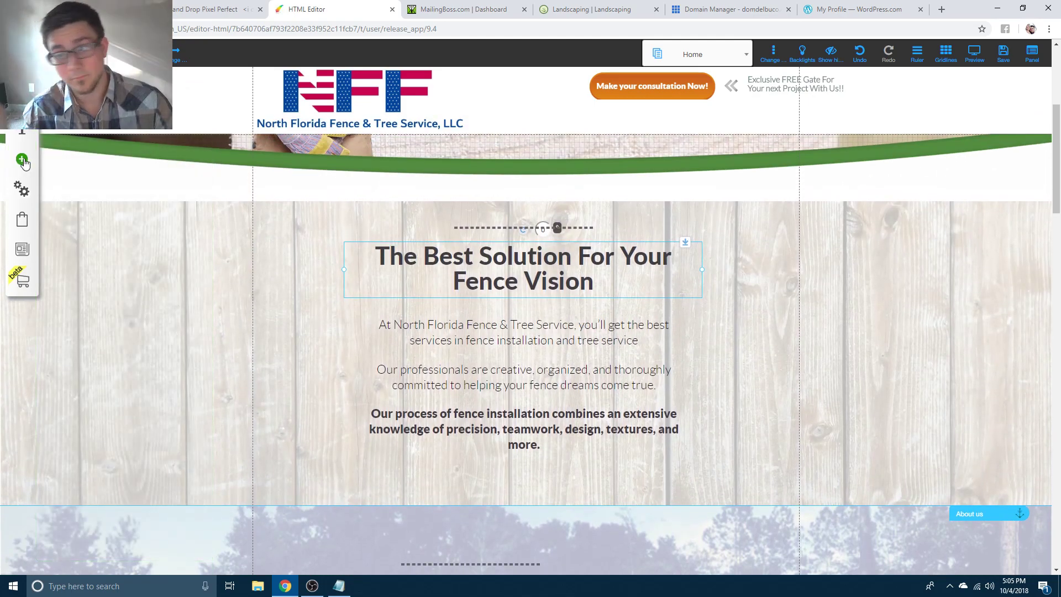
{"action": "mouse_move", "coordinate": [975, 53]}
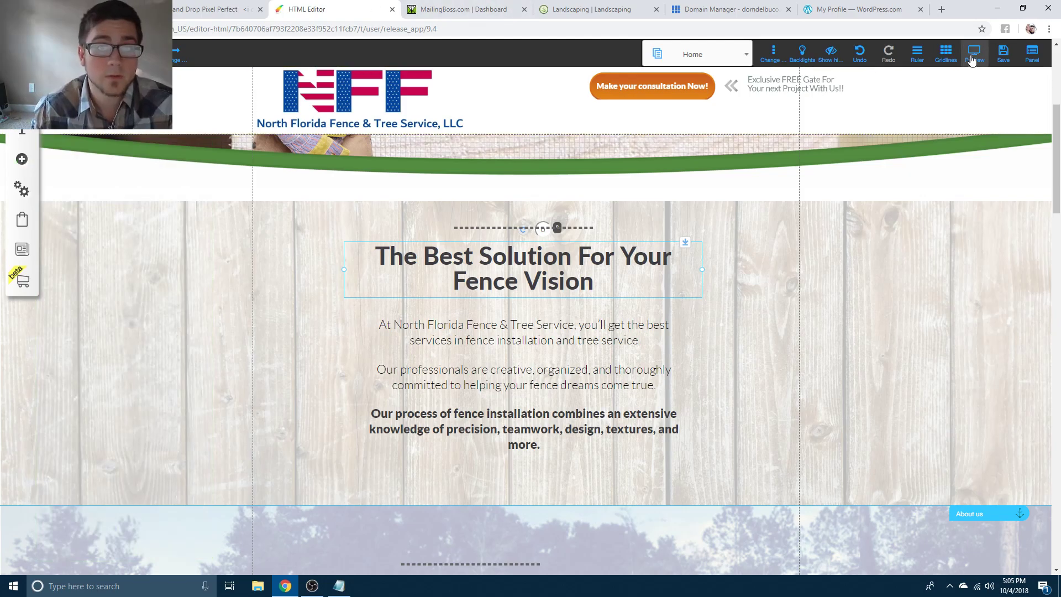
Save the Home page, bringing up the summary of its style and settings changes.
{"action": "left_click", "coordinate": [1002, 53]}
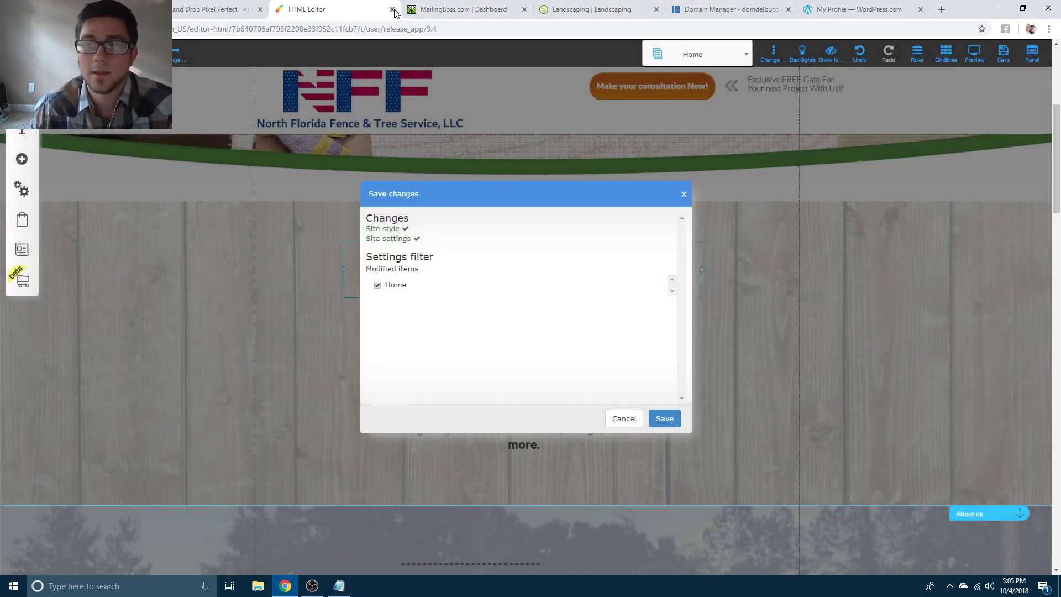
Return to the My sites dashboard and expand the Apps menu showing E-Learning.
{"action": "left_click", "coordinate": [391, 9]}
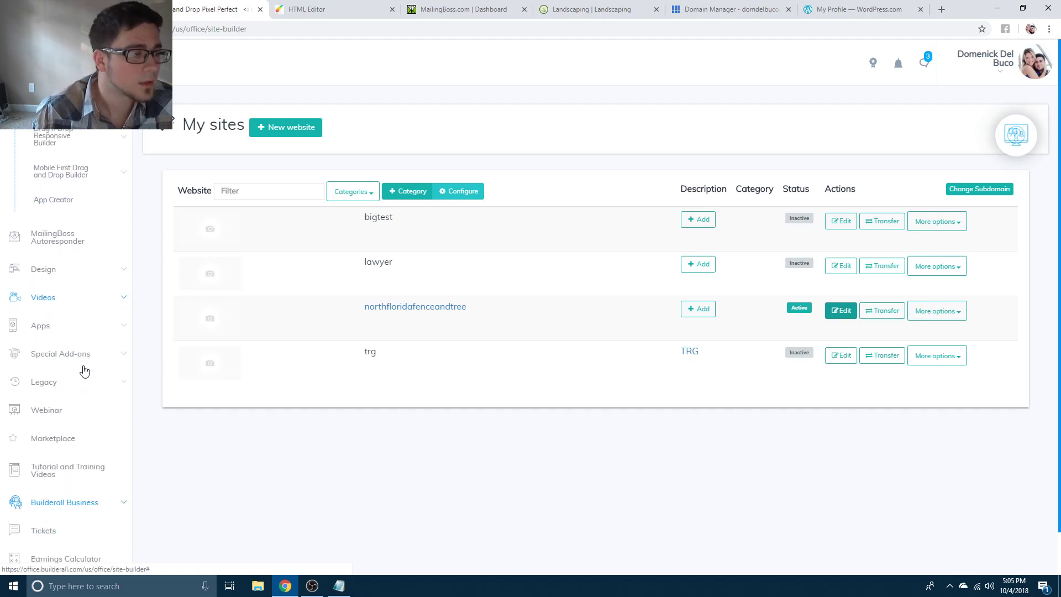
{"action": "scroll", "scroll_direction": "down", "scroll_amount": 3}
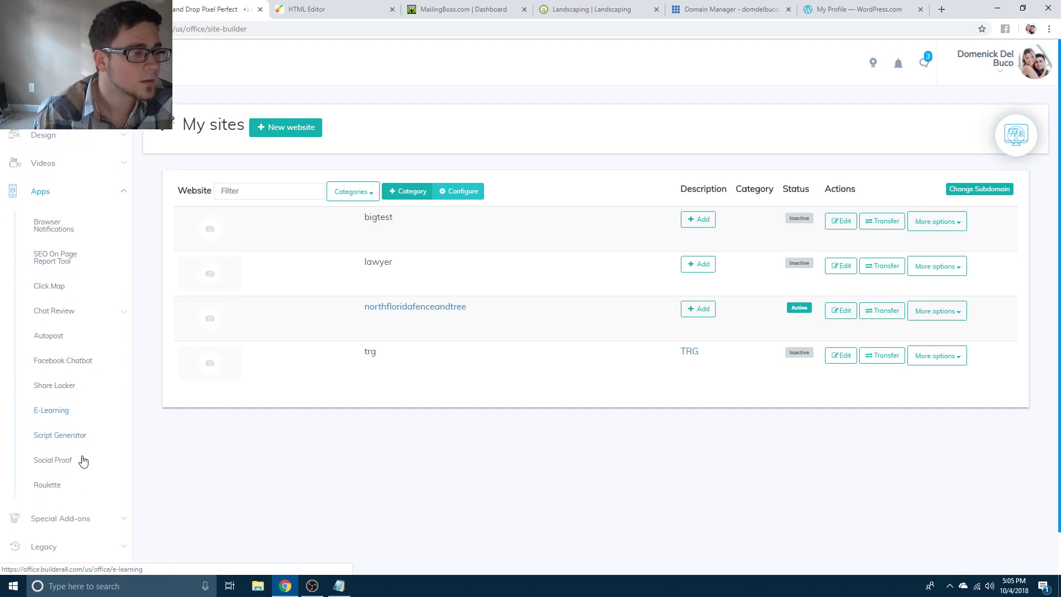
Launch the E-Learning app showing one course, student, teacher and lesson.
{"action": "left_click", "coordinate": [51, 409]}
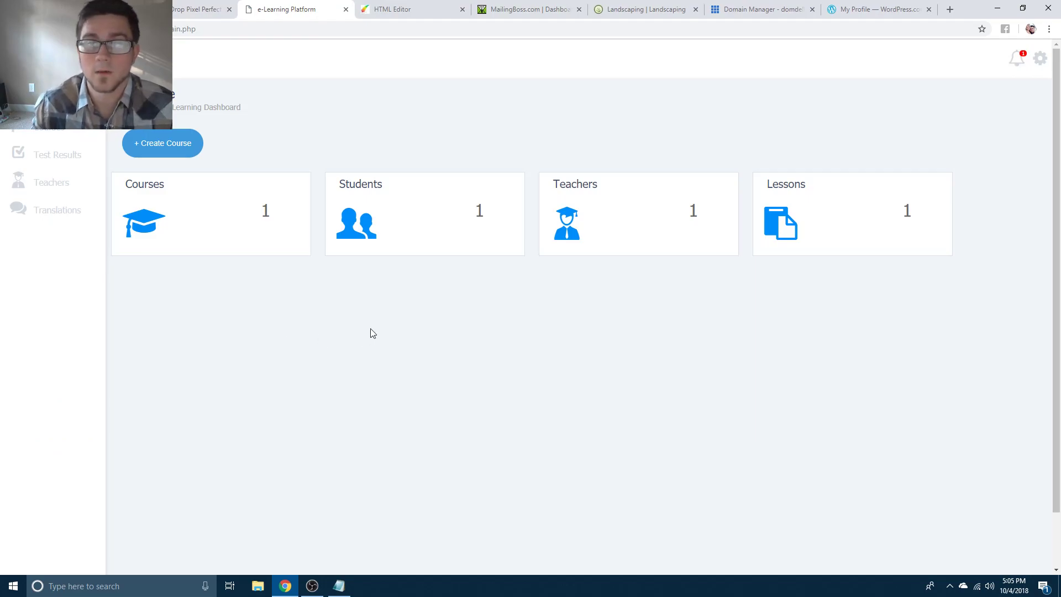
{"action": "mouse_move", "coordinate": [179, 403]}
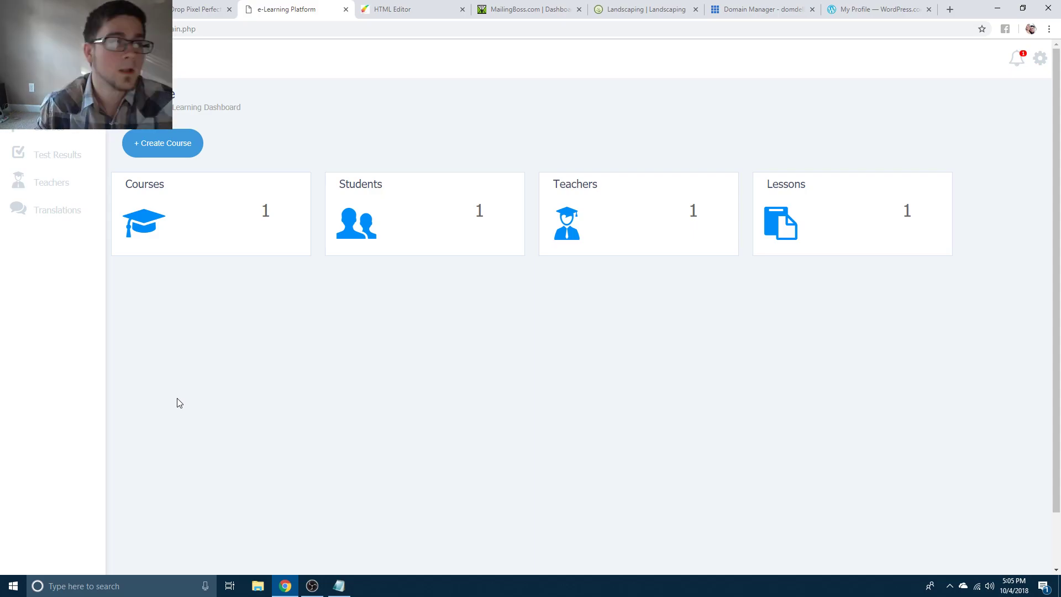
{"action": "mouse_move", "coordinate": [63, 132]}
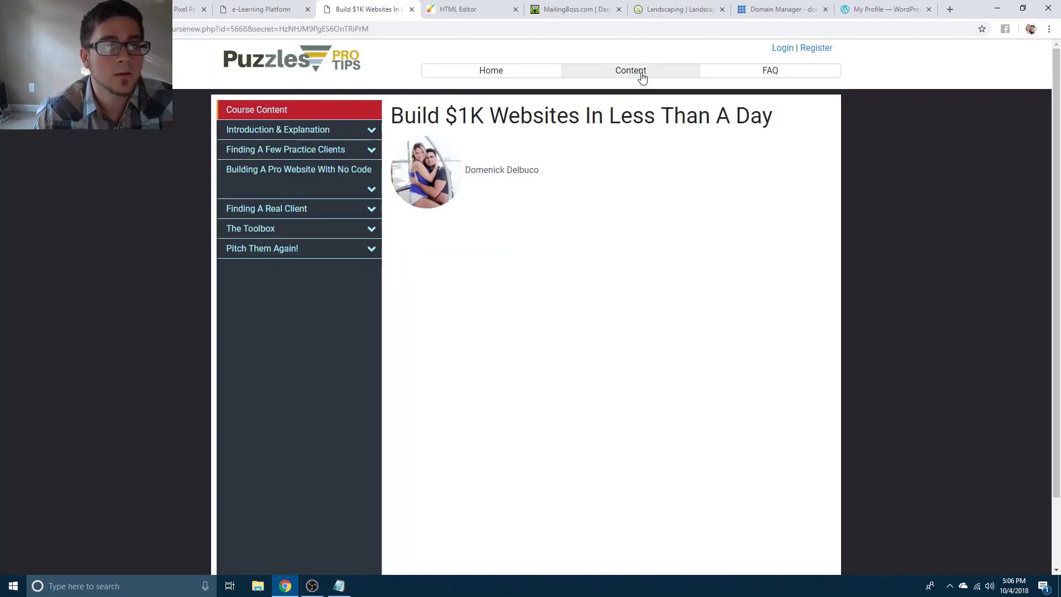
View the Build $1K Websites course's six-module Content list, then return to the HTML Editor with Notepad forward.
{"action": "left_click", "coordinate": [630, 71]}
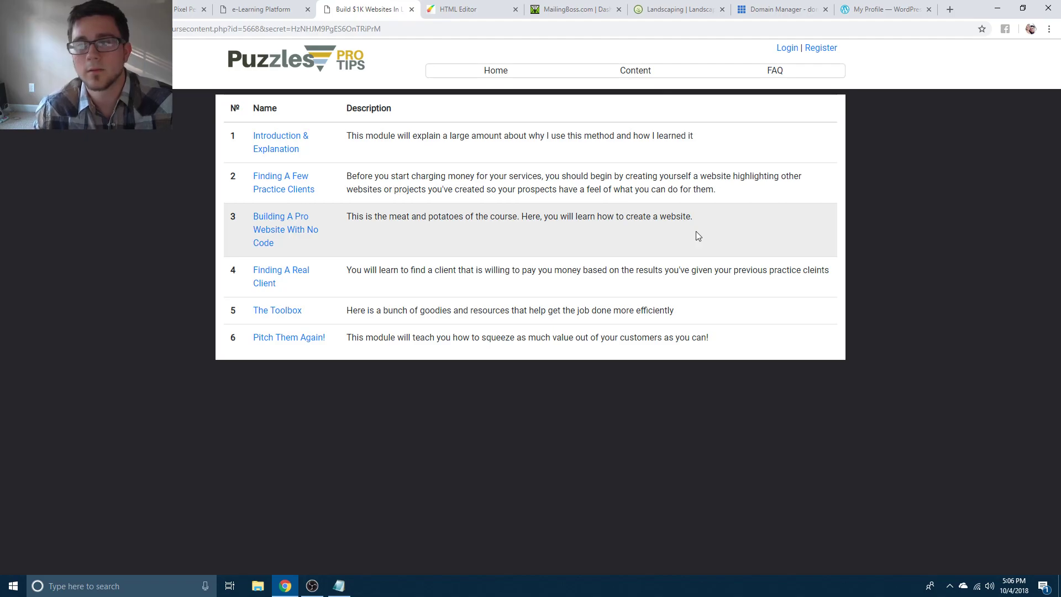
{"action": "mouse_move", "coordinate": [704, 242]}
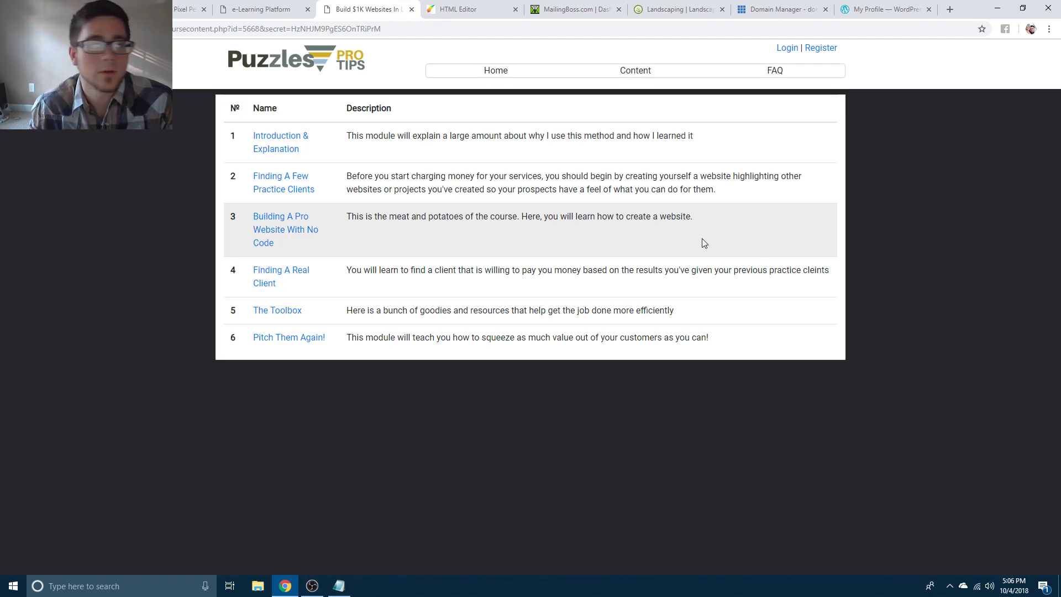
{"action": "left_click", "coordinate": [462, 10]}
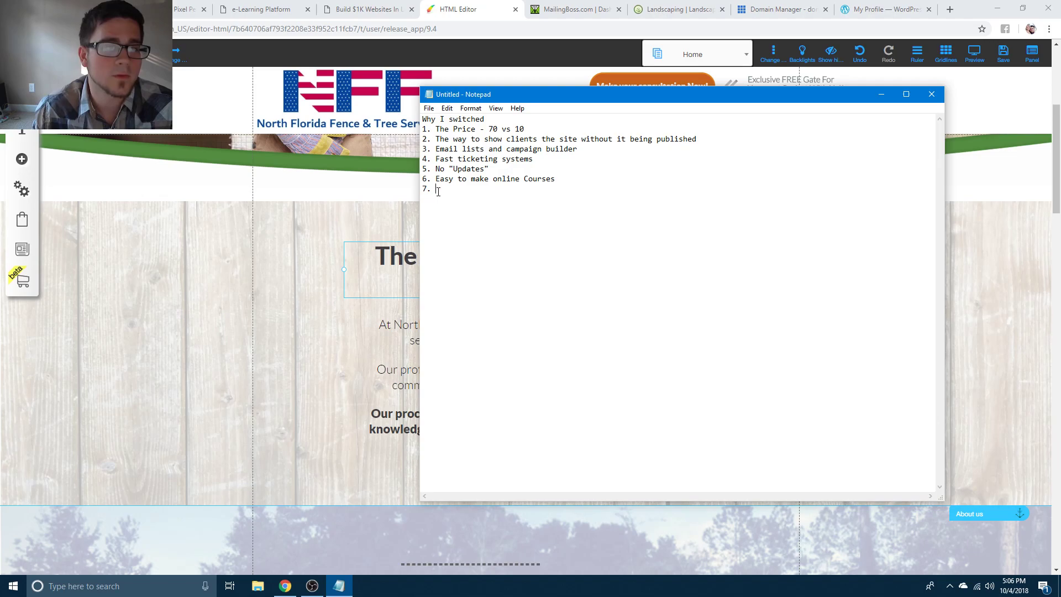
{"action": "mouse_move", "coordinate": [552, 432]}
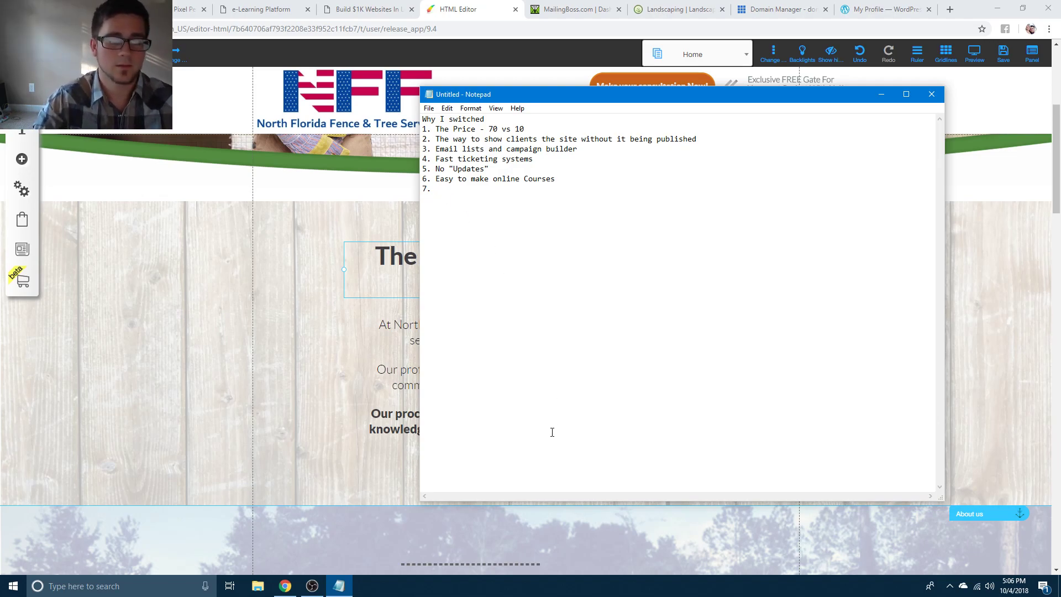
Add 'CUTTING EDGE' as the seventh reason in the 'Why I switched' list.
{"action": "type", "text": "CUTTING"}
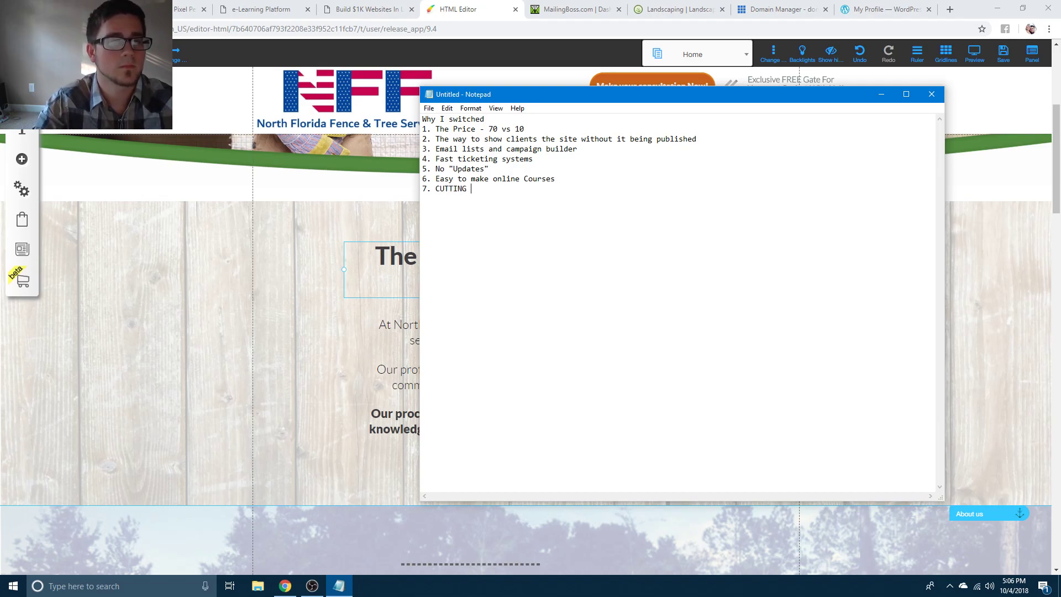
{"action": "type", "text": "EDGE"}
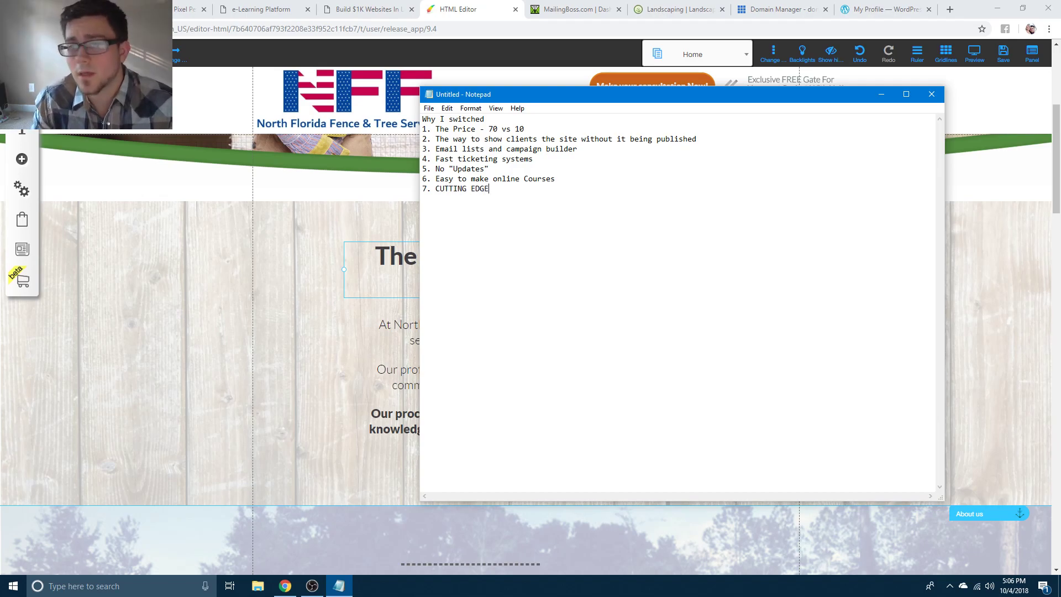